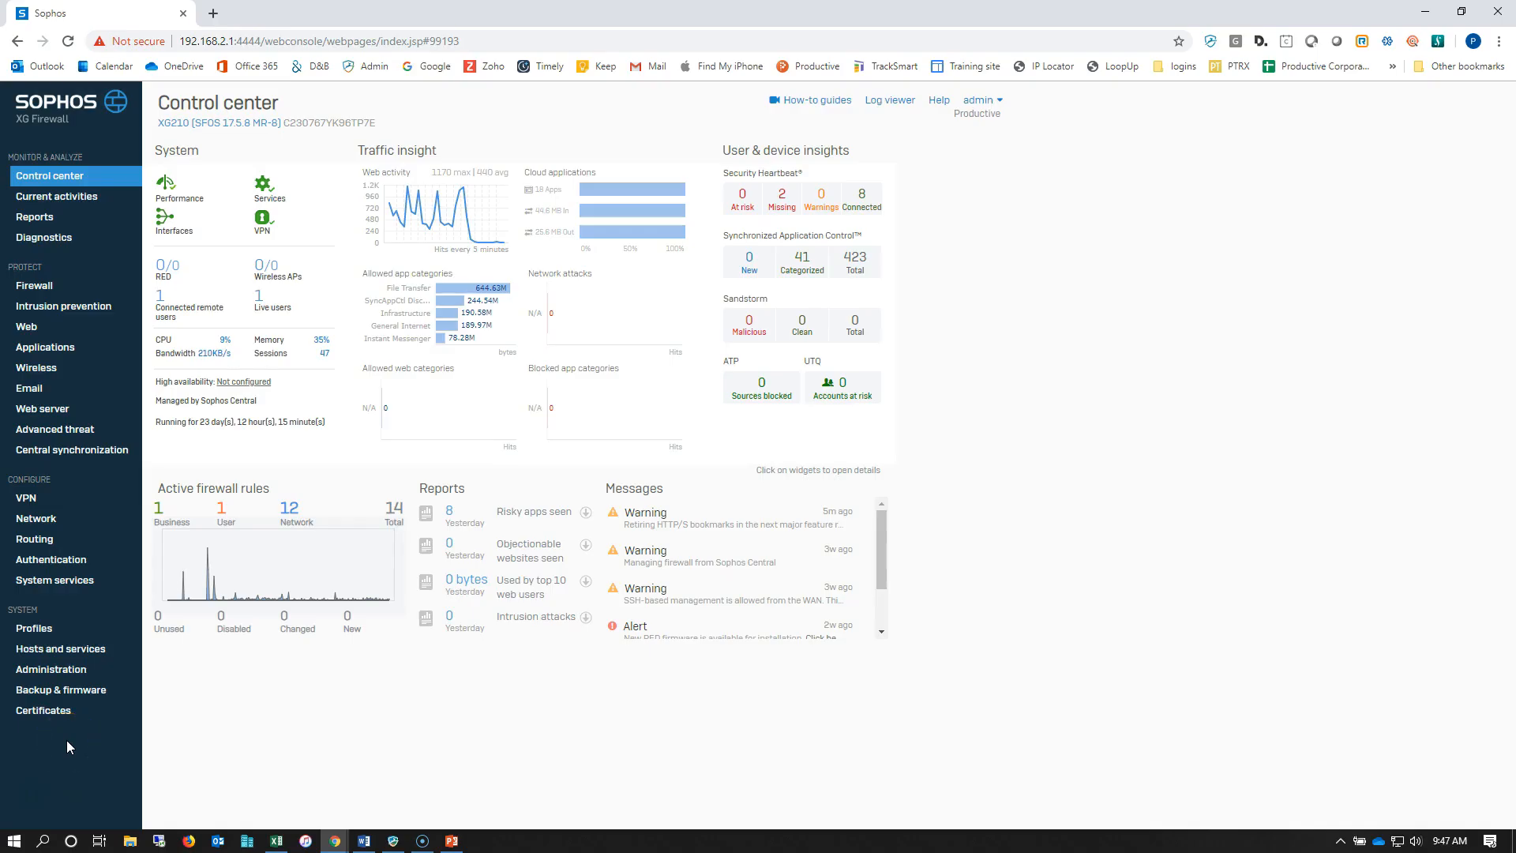
pyautogui.moveTo(79, 408)
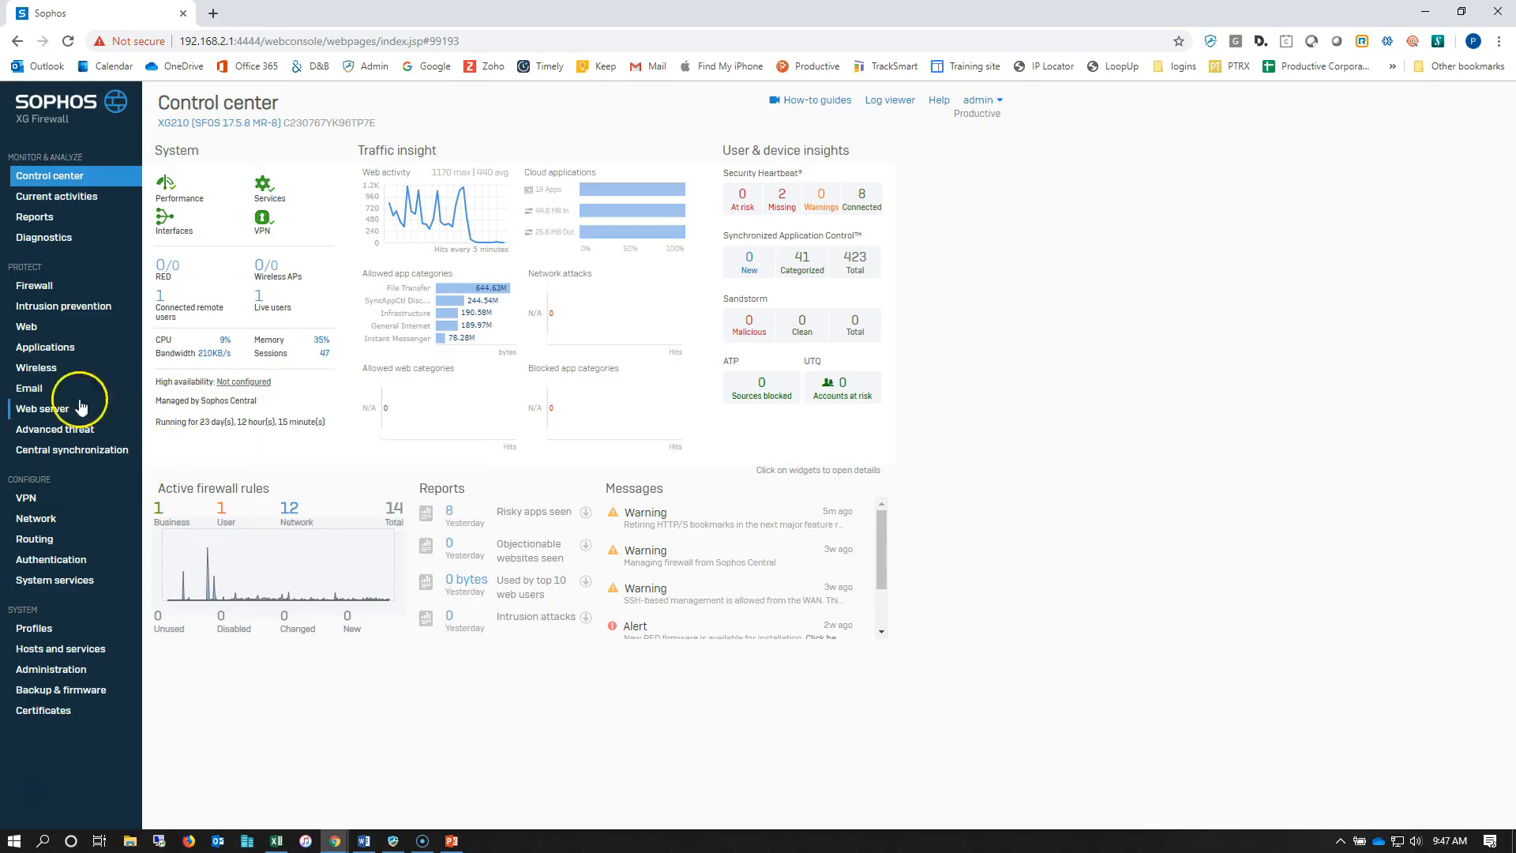
# Show the Applications section with its list of application filter policies.
pyautogui.click(44, 346)
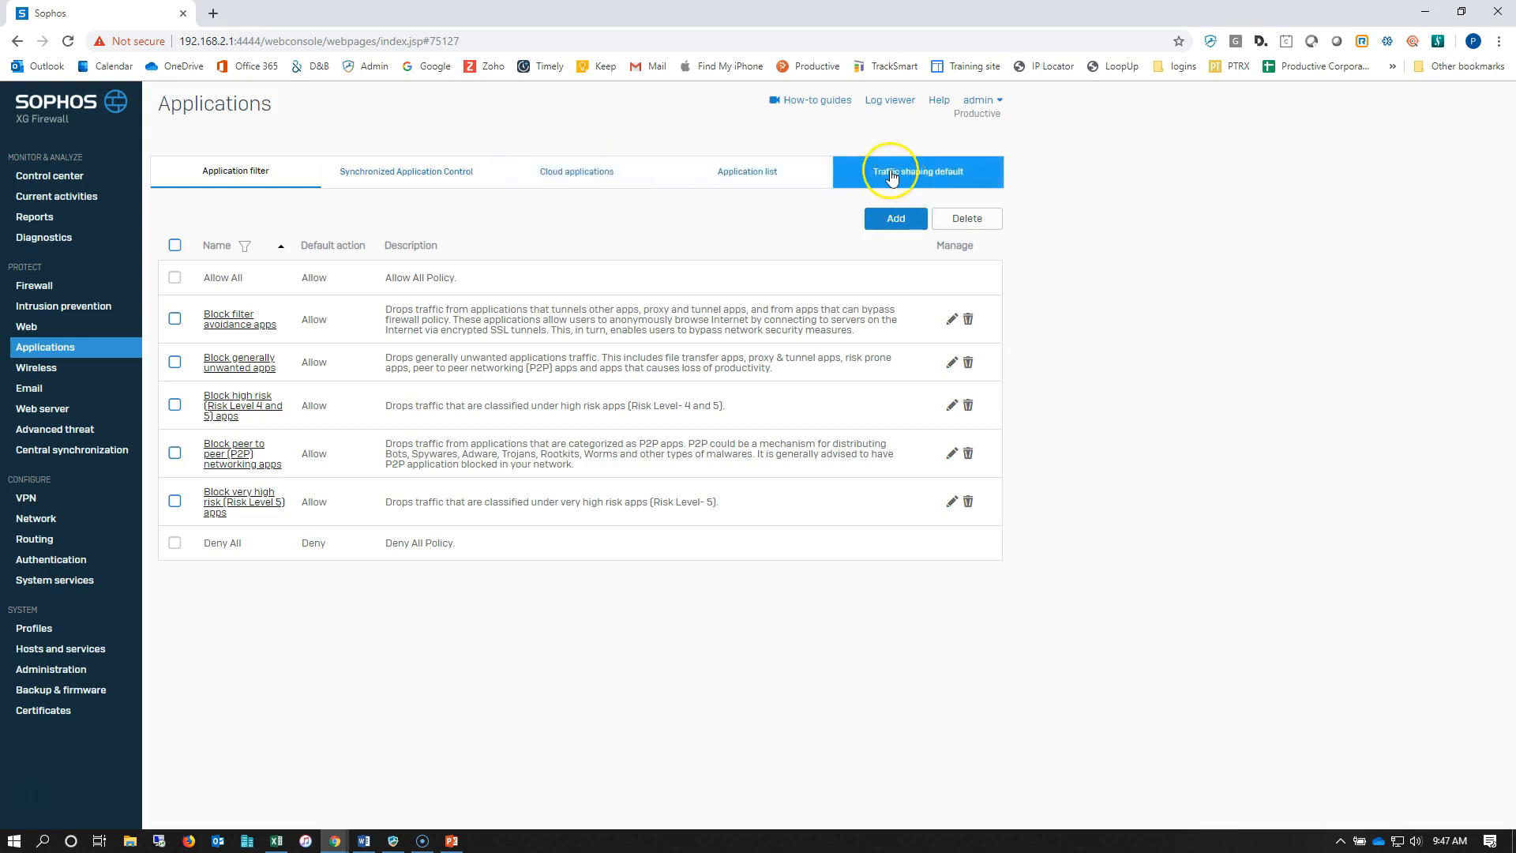
pyautogui.moveTo(917, 171)
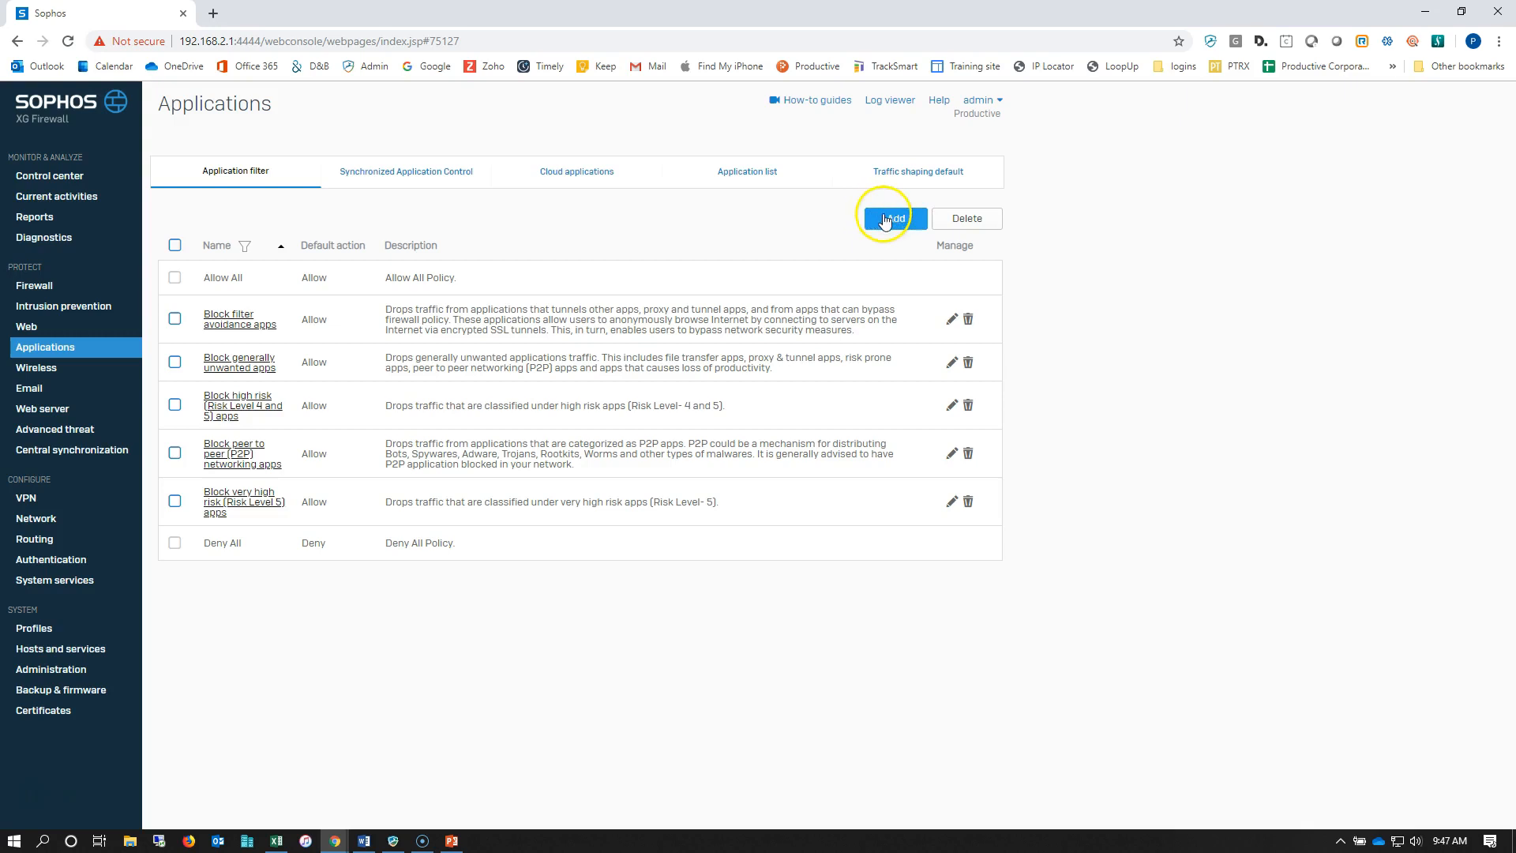
# Add an application filter policy named 'streaming block', save it and reopen it for editing.
pyautogui.click(890, 218)
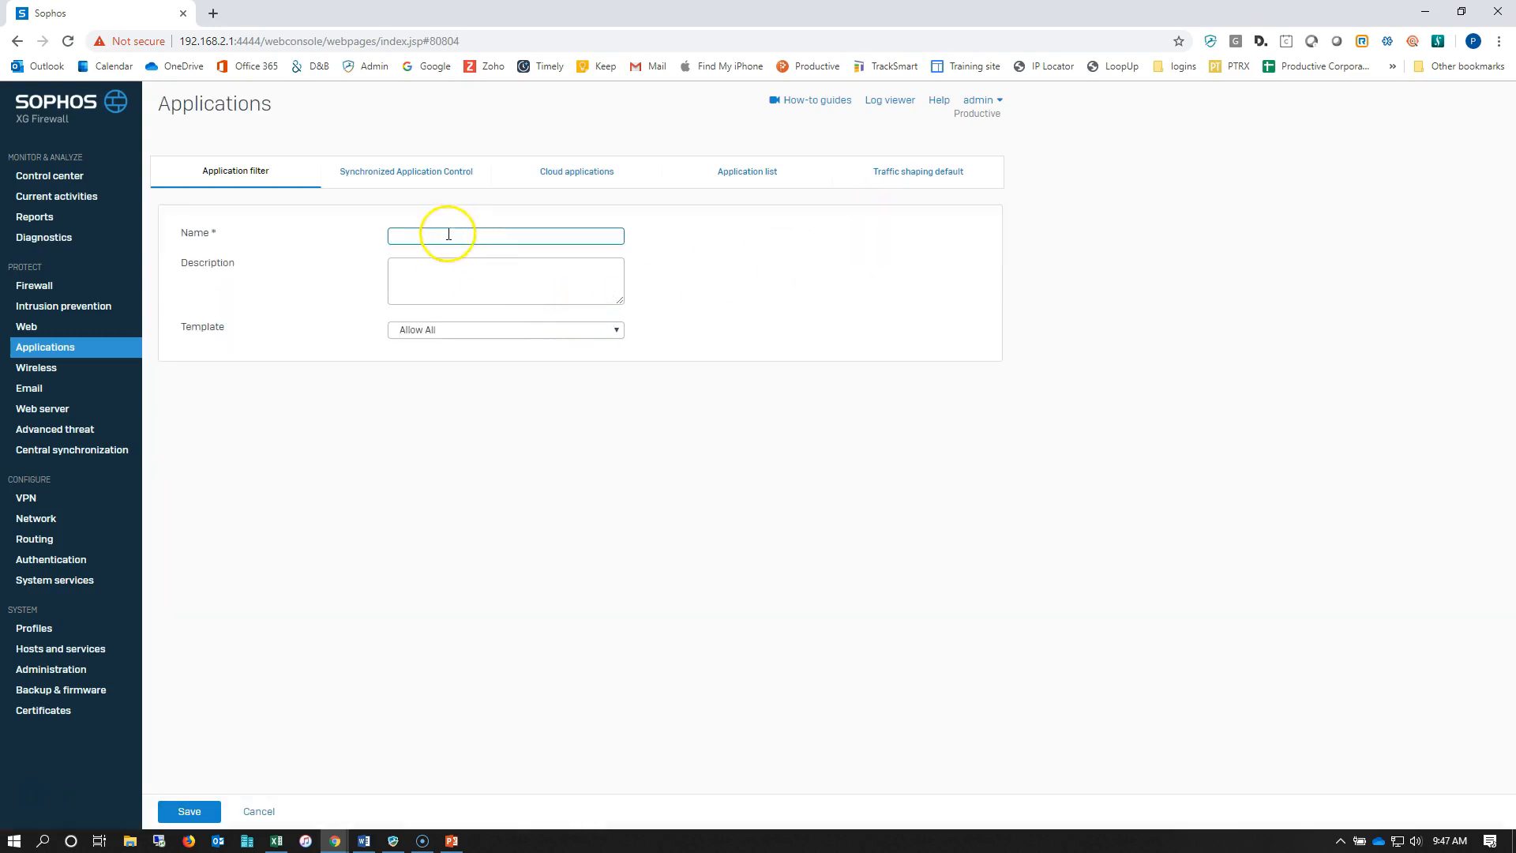
pyautogui.write('streaming block')
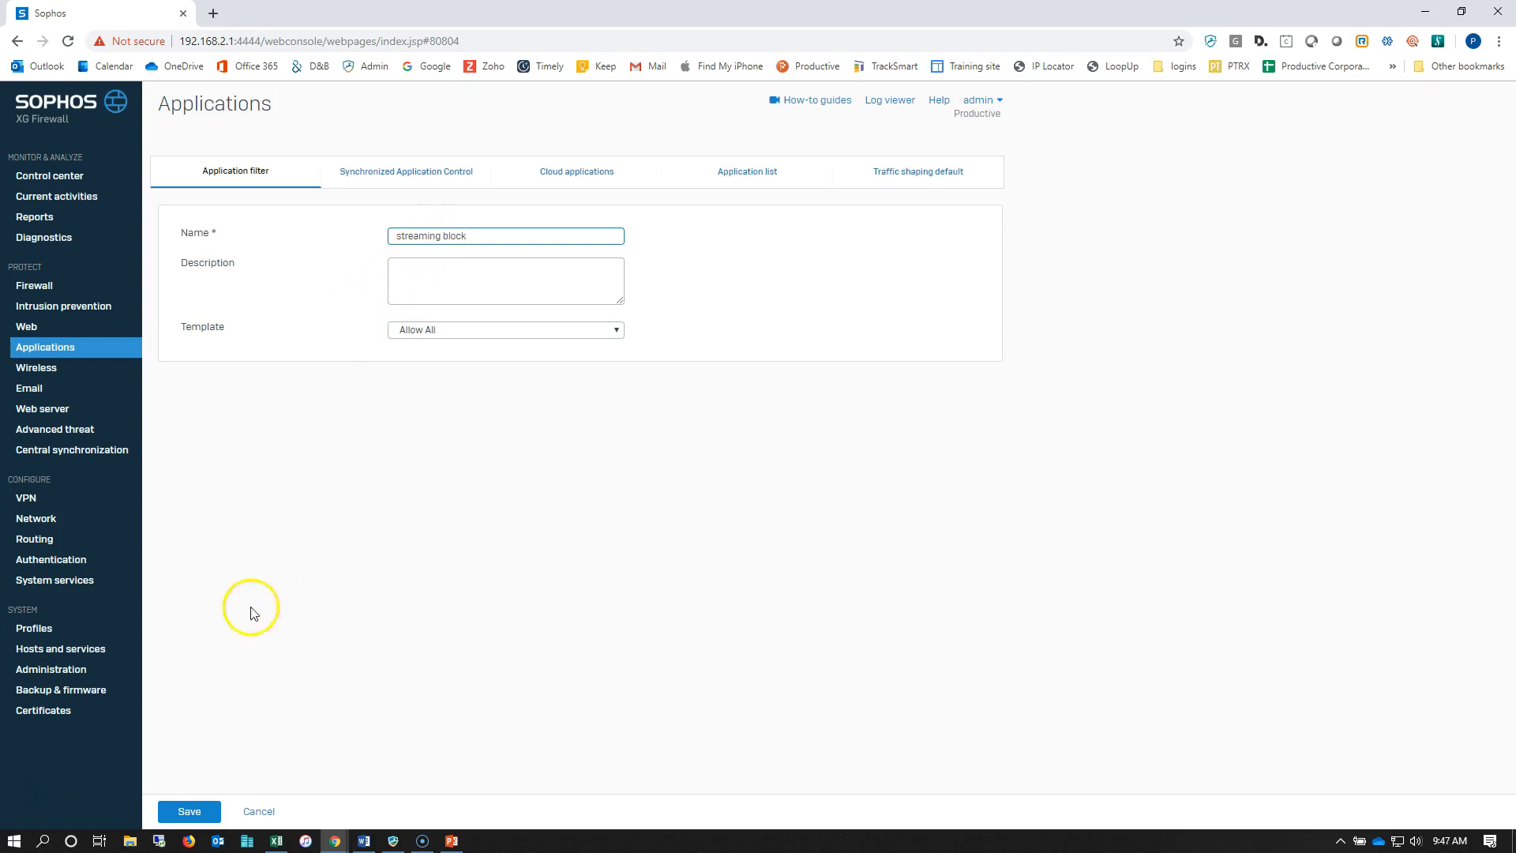
pyautogui.click(189, 811)
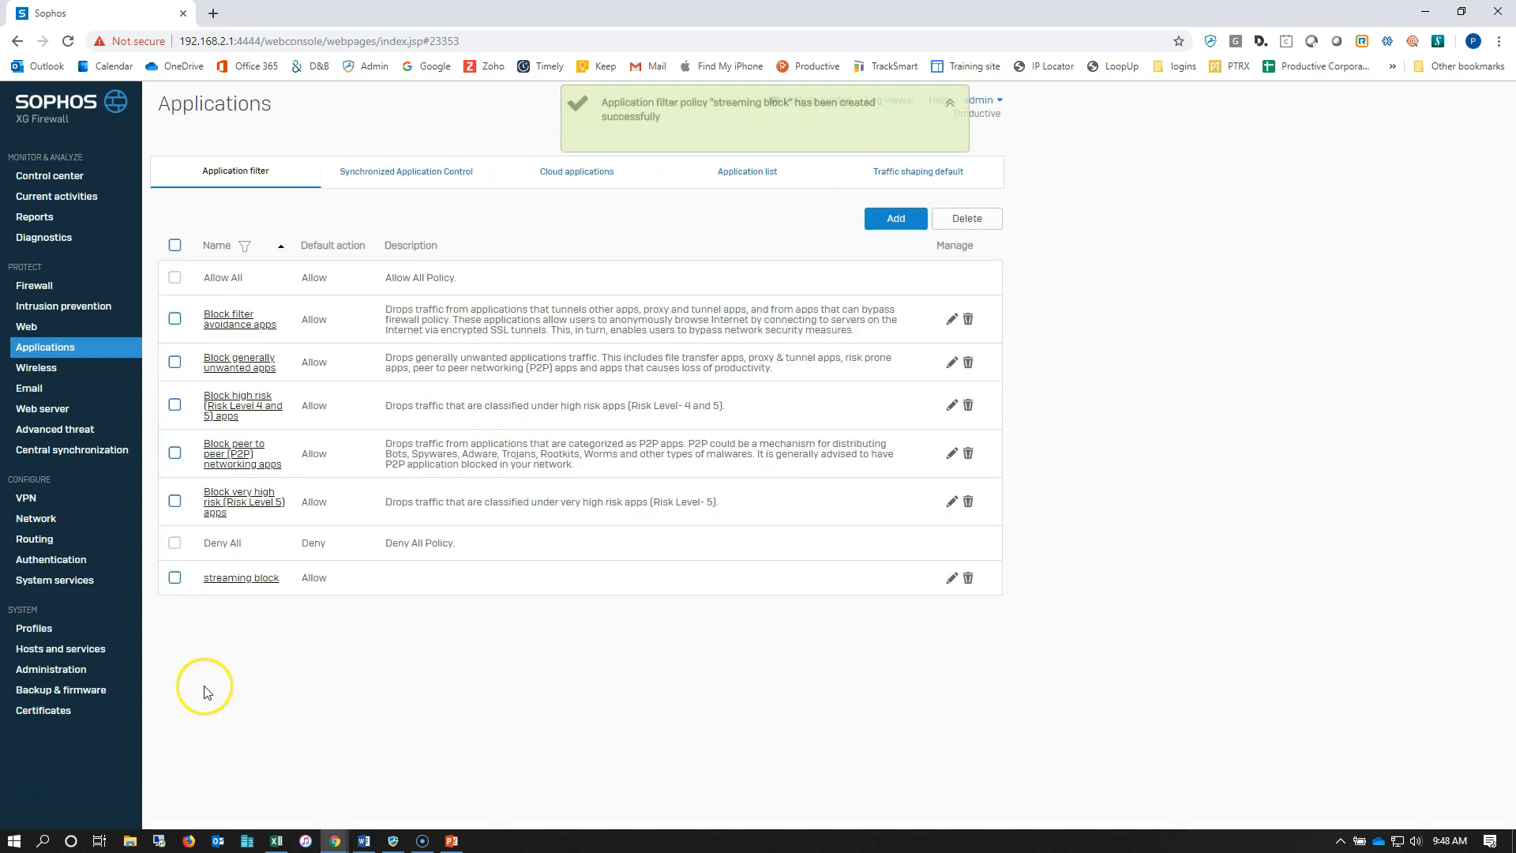
pyautogui.click(951, 578)
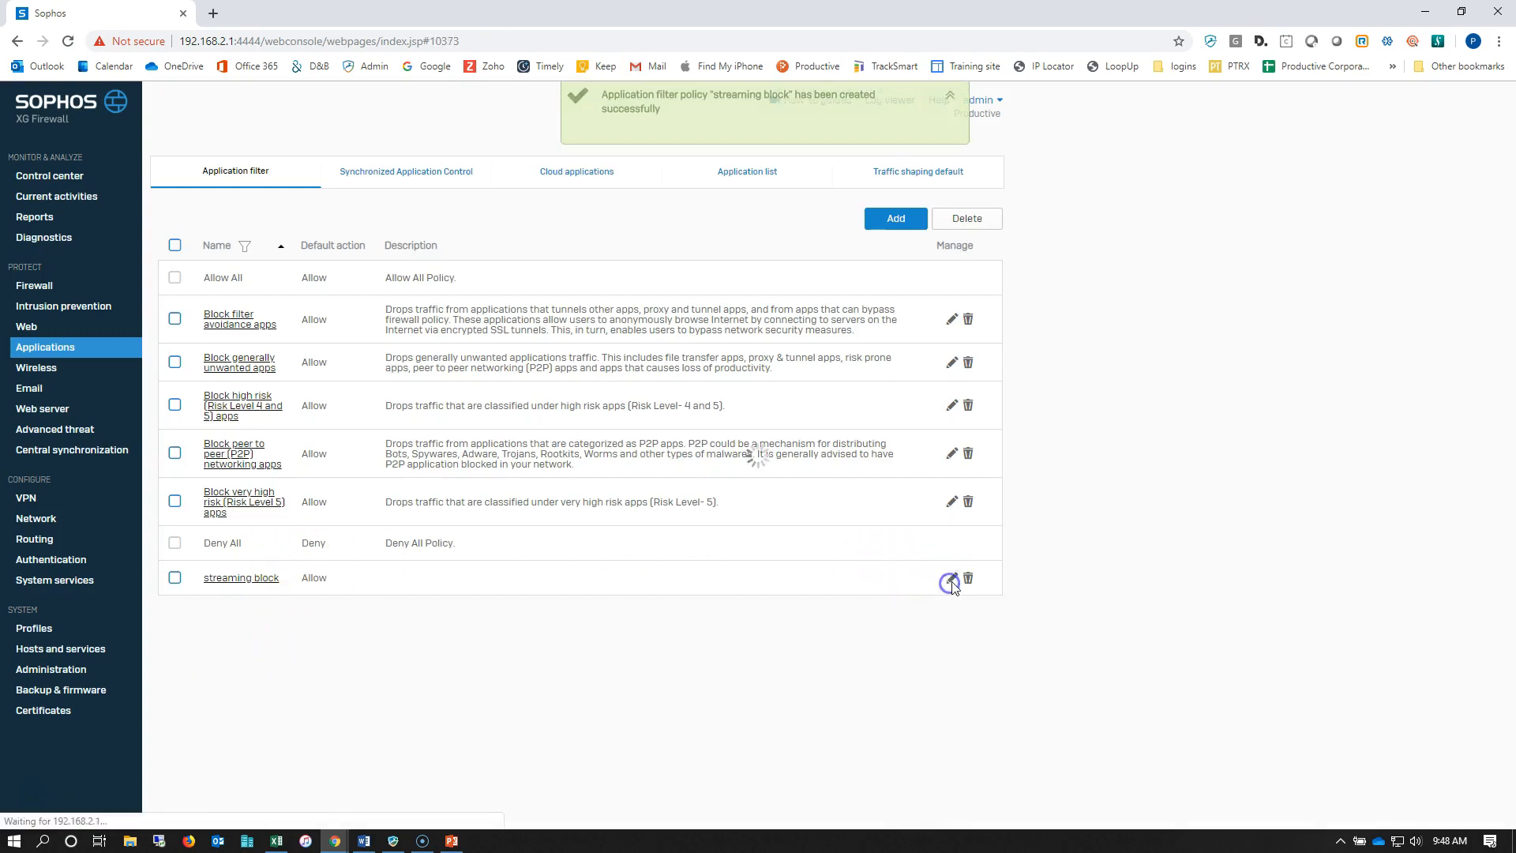
# Add a rule matching Streaming Media apps of High and Very High risk, with action Deny.
pyautogui.click(952, 577)
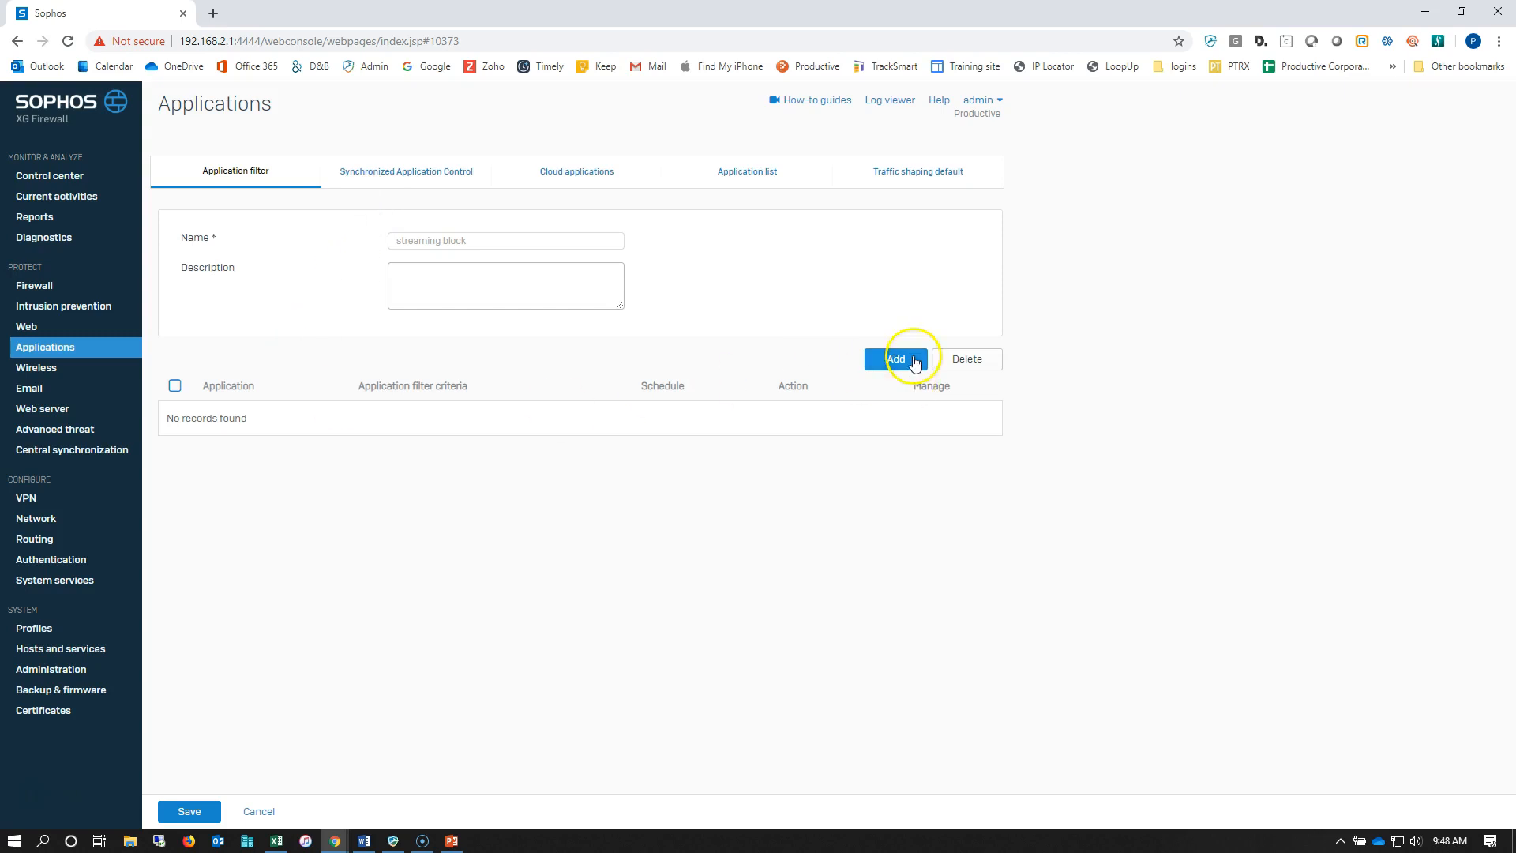
pyautogui.click(895, 358)
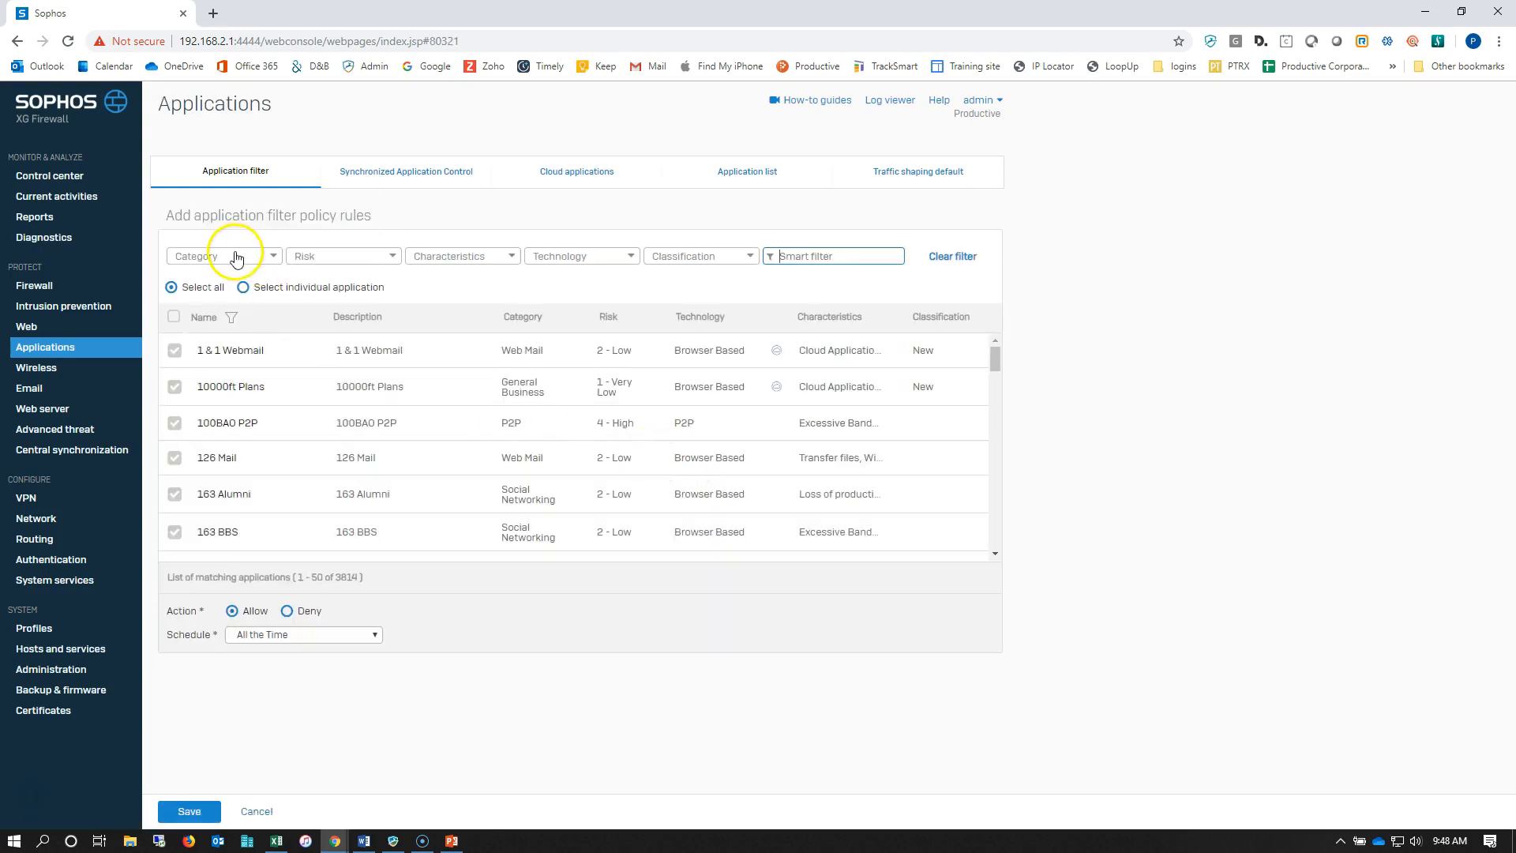
pyautogui.click(223, 255)
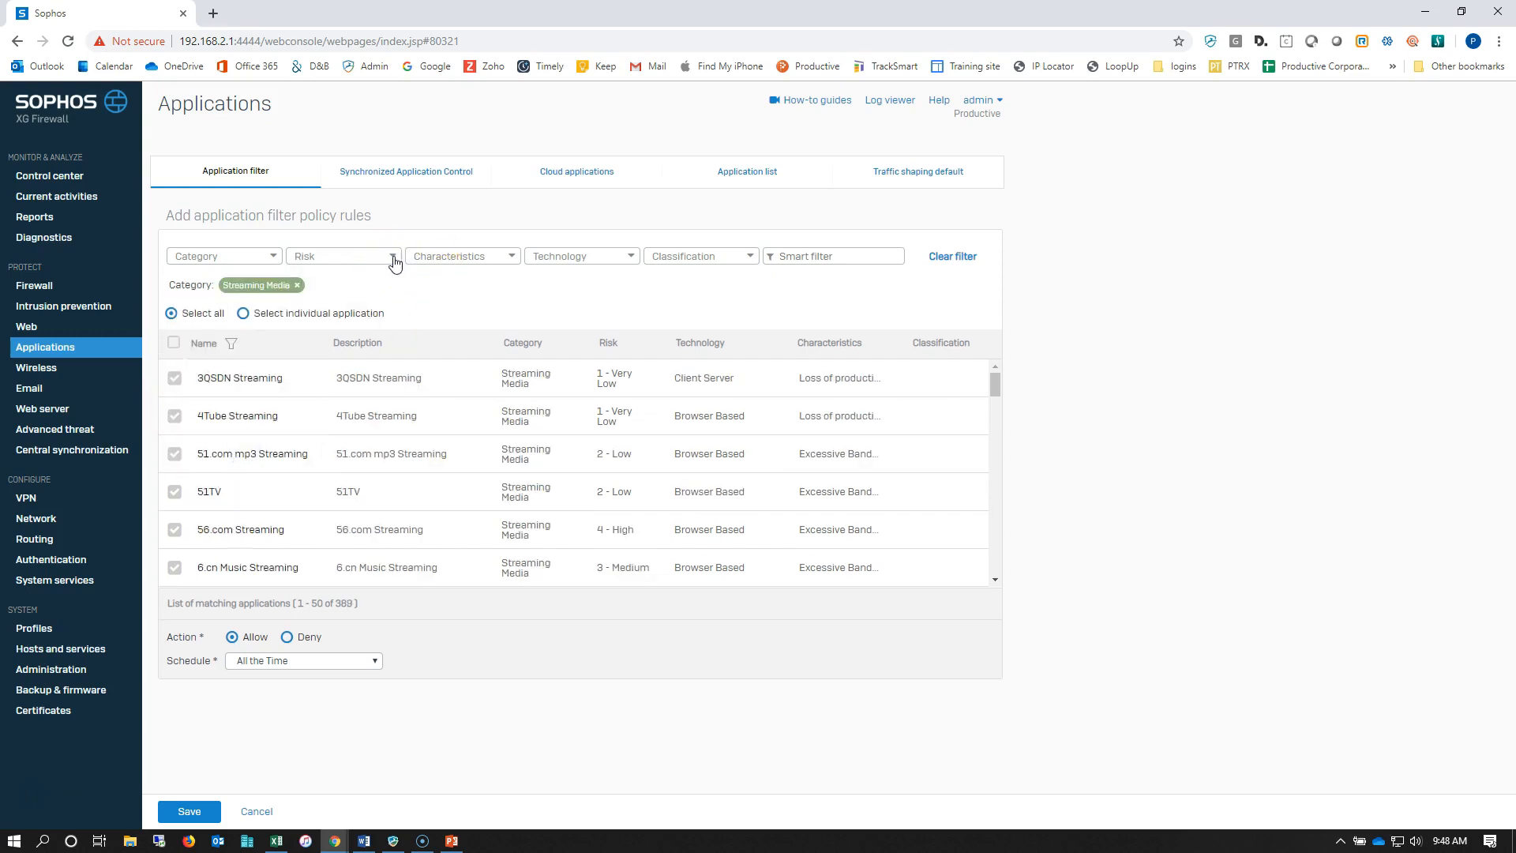
pyautogui.click(384, 255)
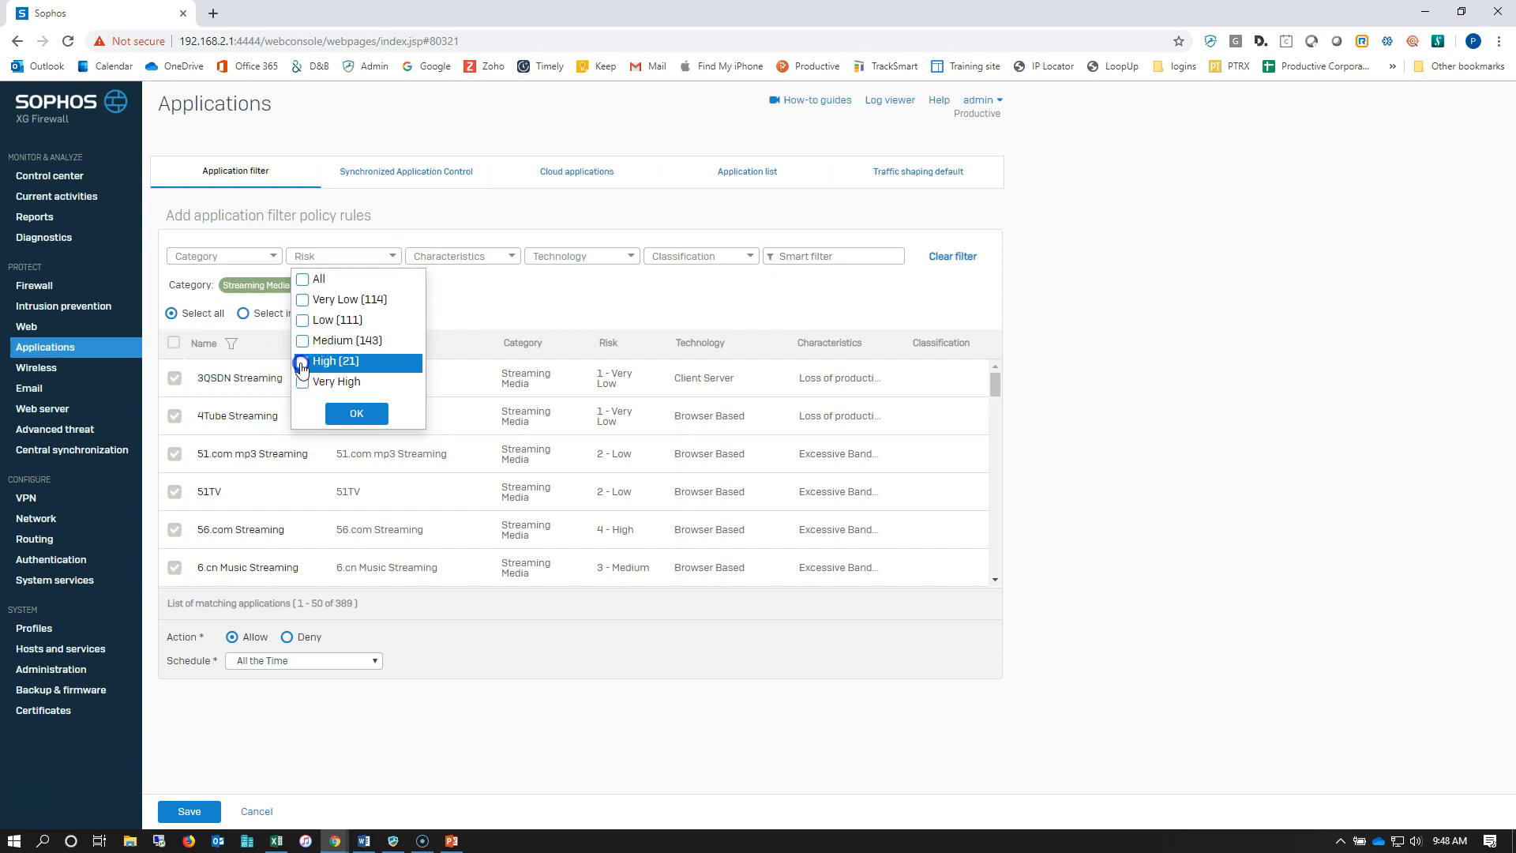
pyautogui.click(356, 413)
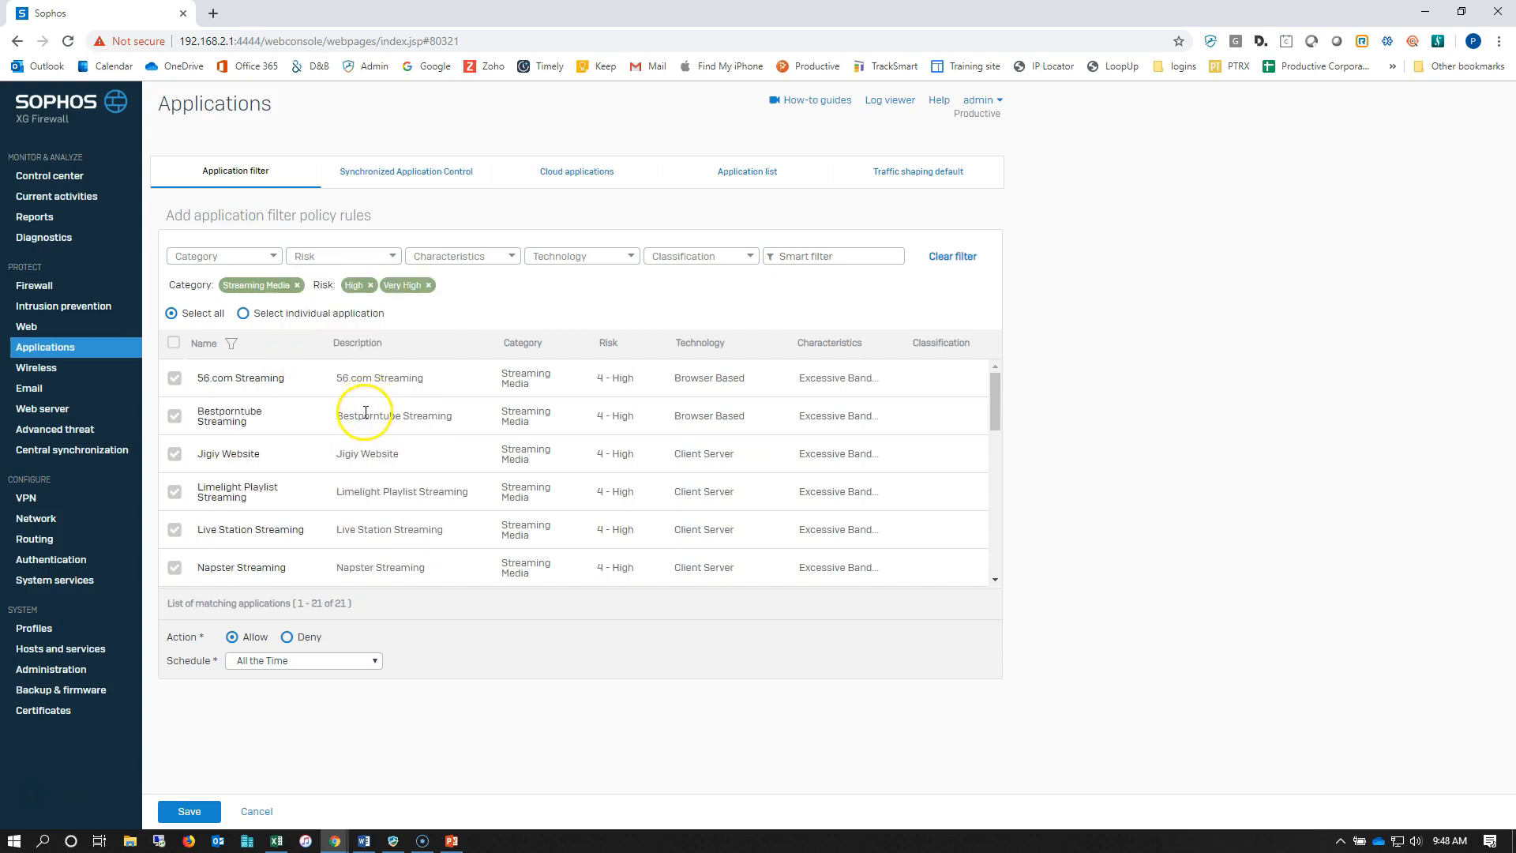
pyautogui.moveTo(375, 511)
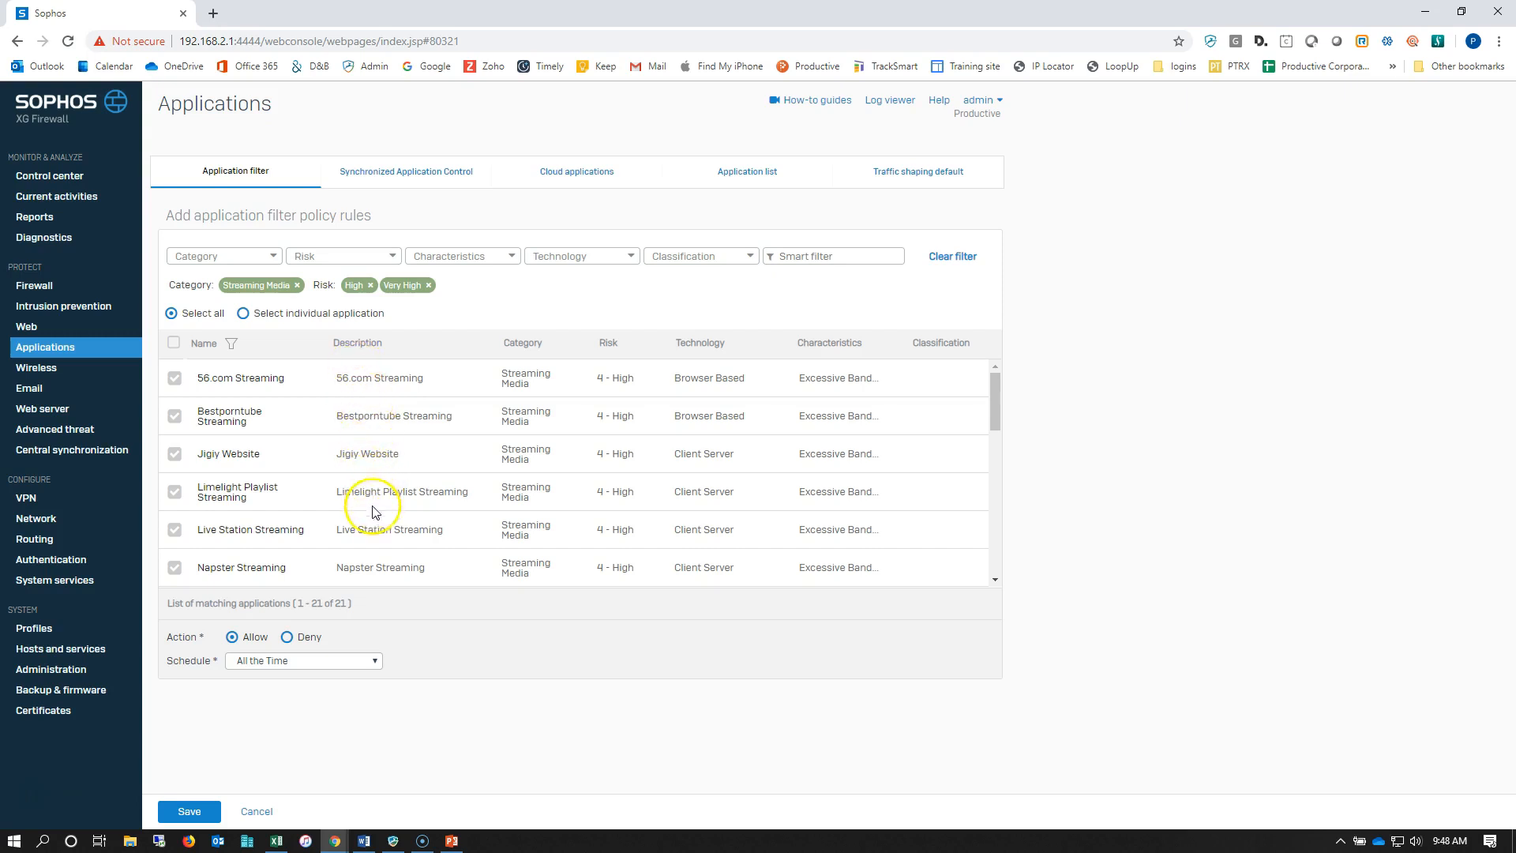
pyautogui.scroll(-3)
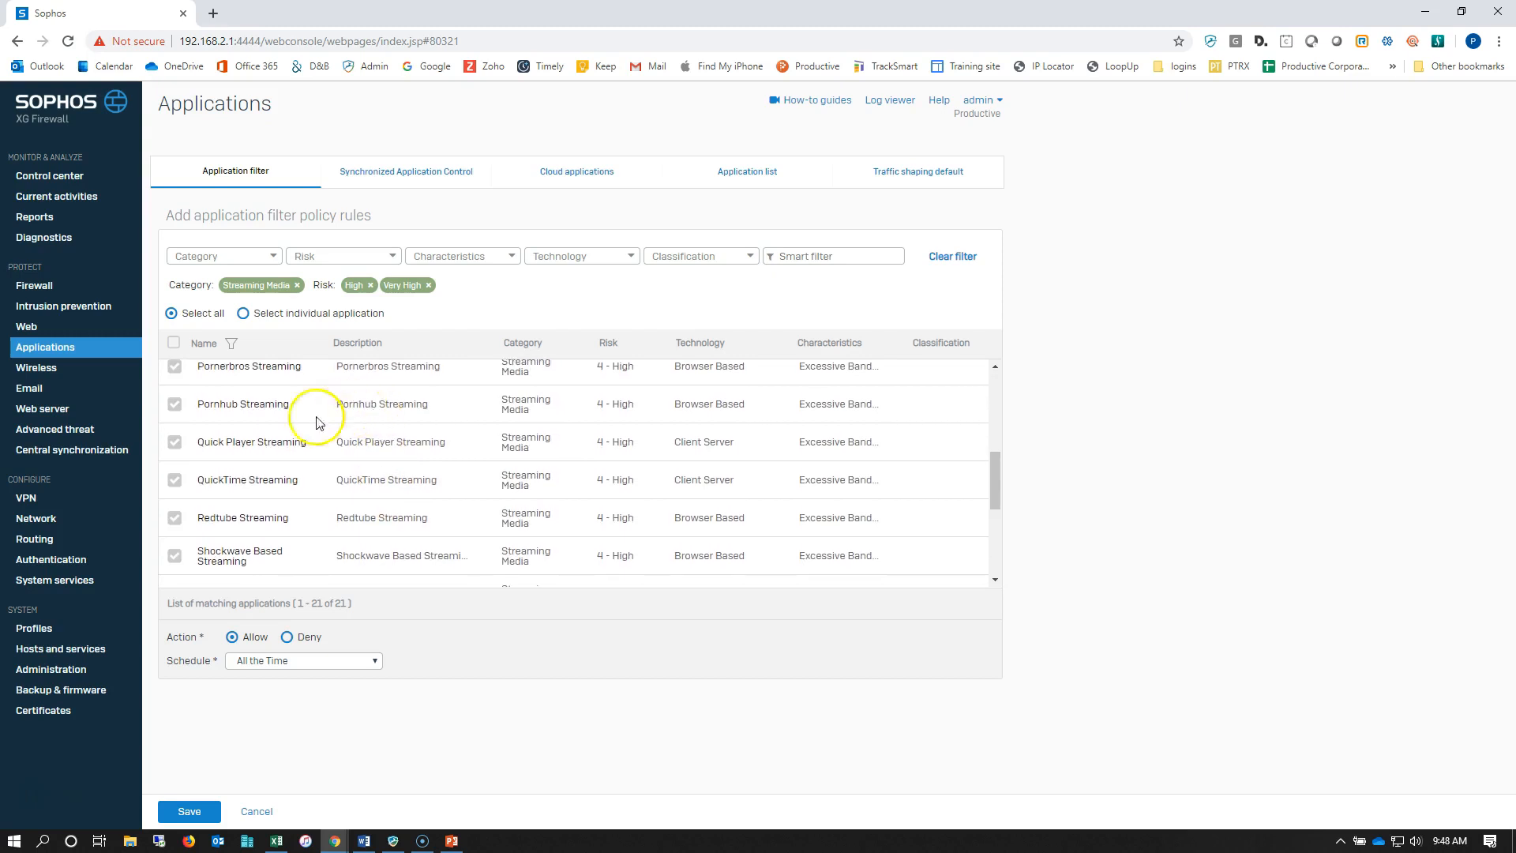
pyautogui.scroll(-3)
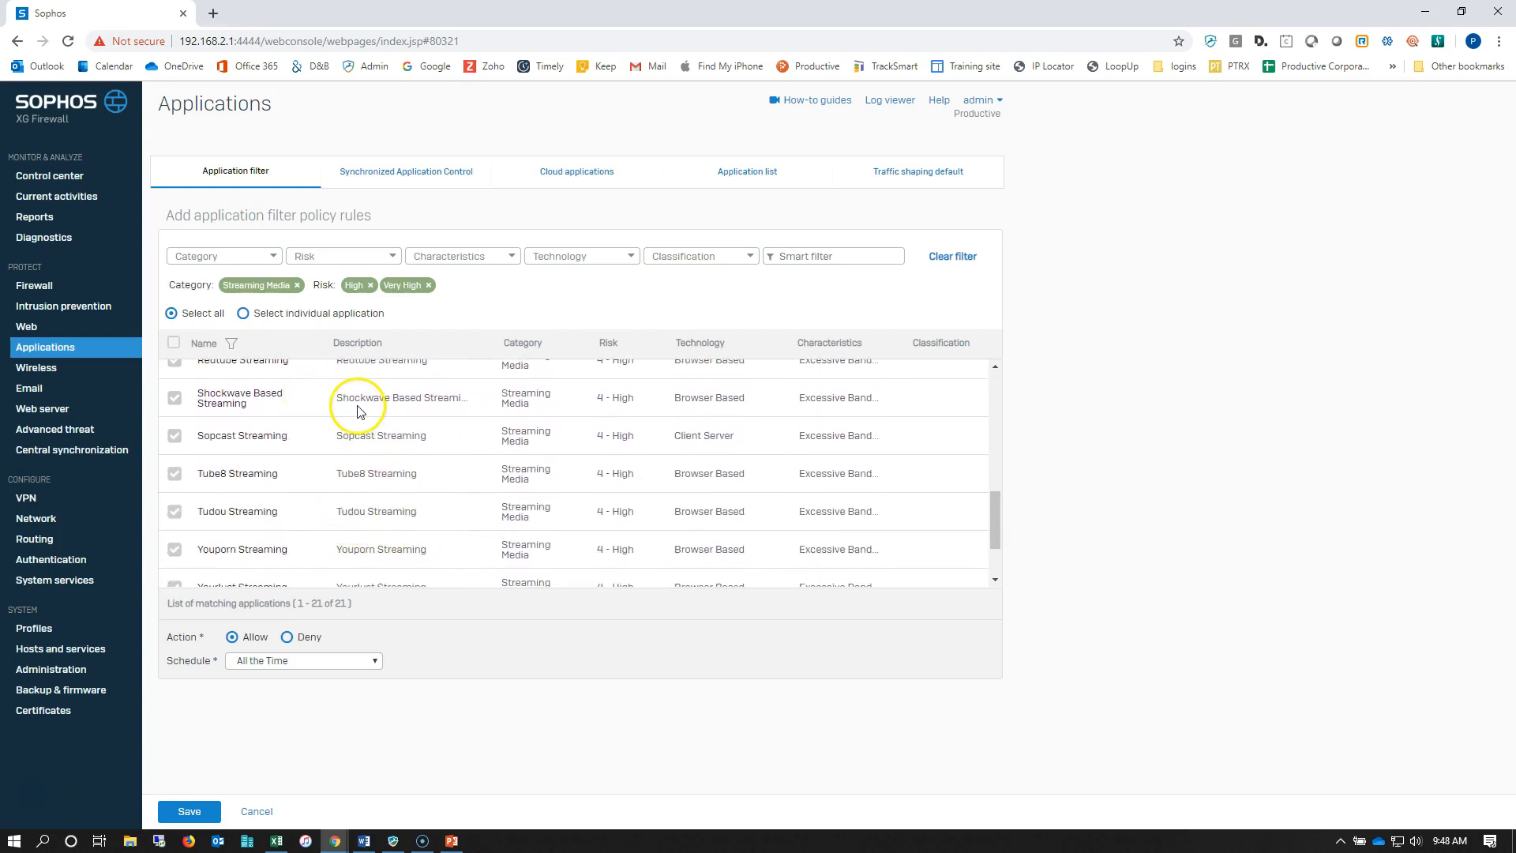
pyautogui.click(288, 639)
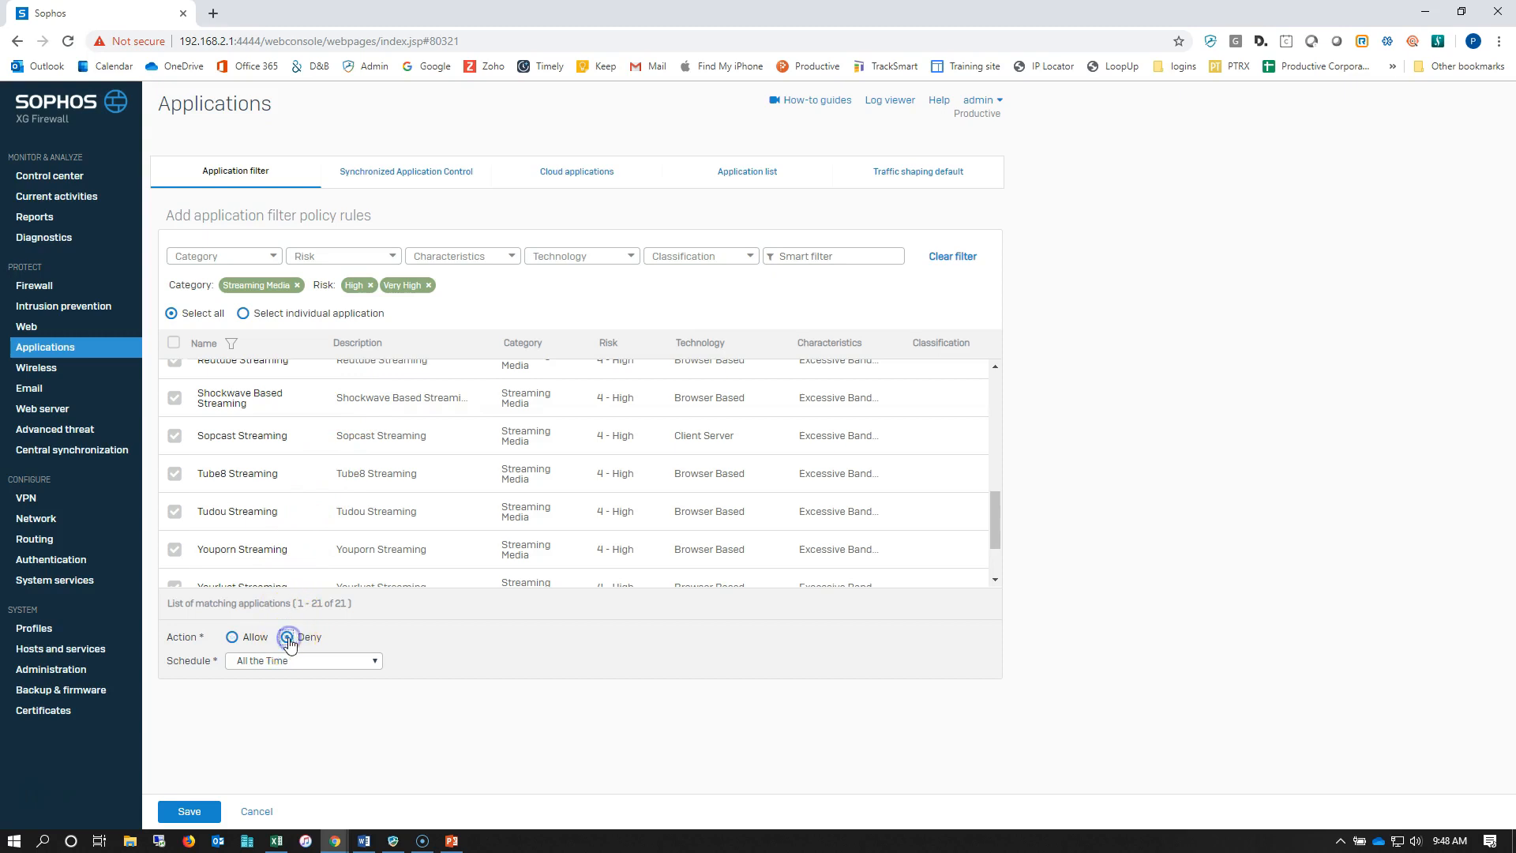
# Store the deny rule and save the streaming block policy.
pyautogui.click(189, 811)
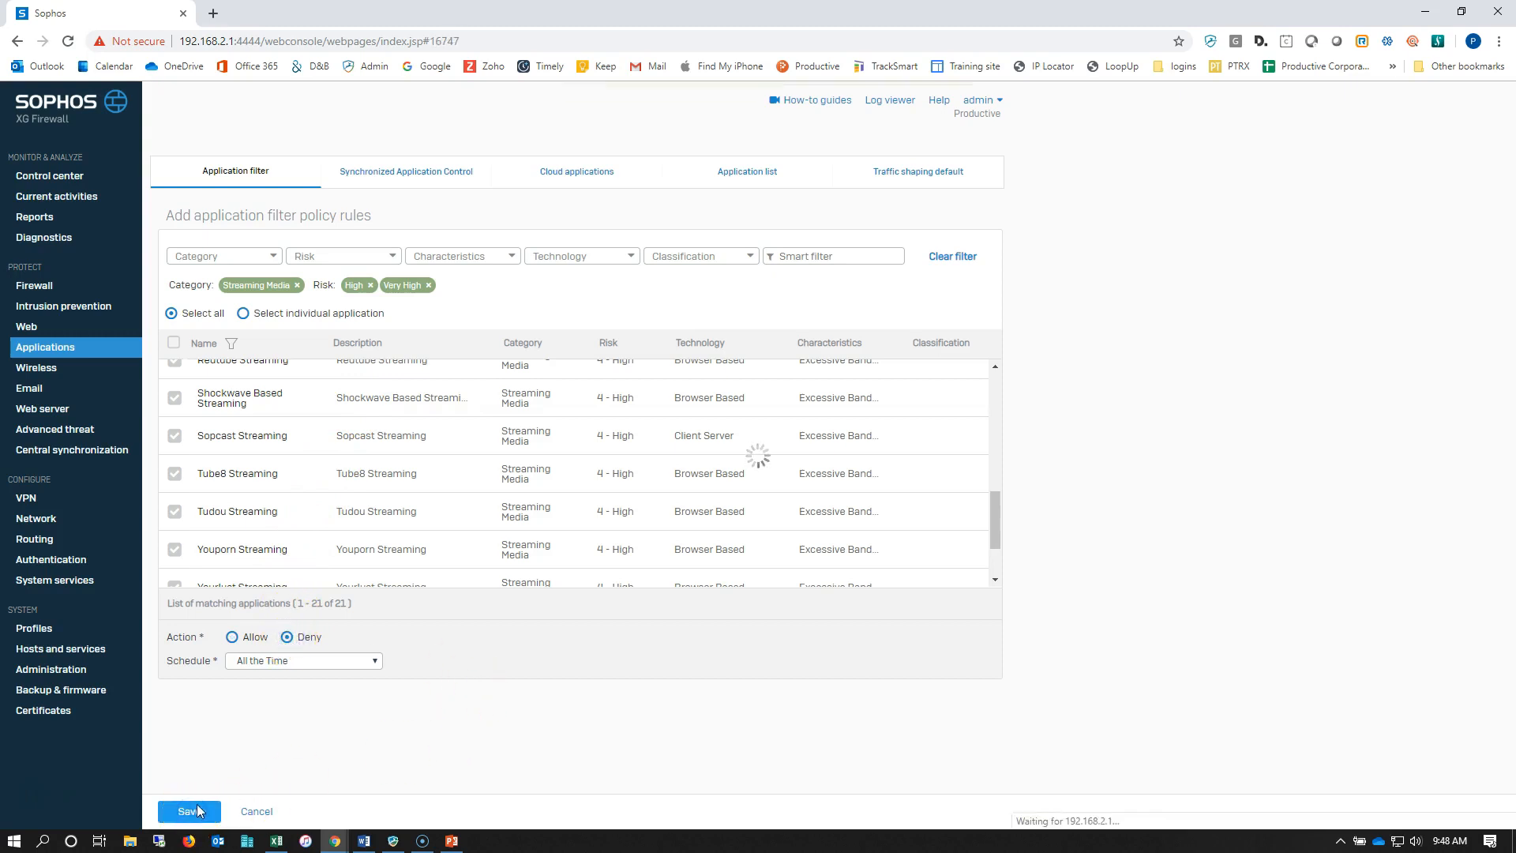
pyautogui.click(189, 811)
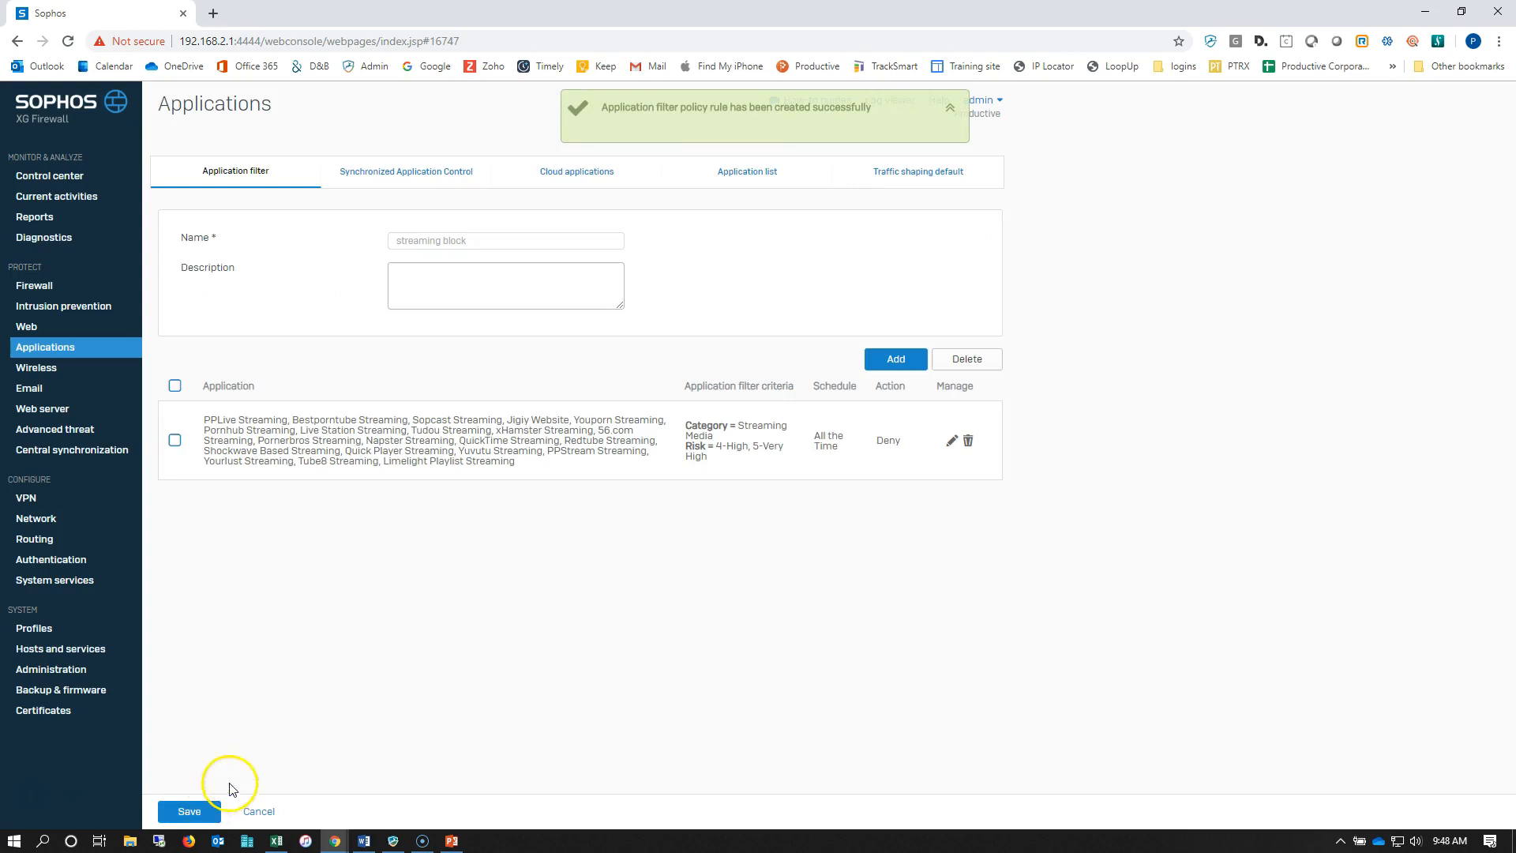
pyautogui.click(188, 811)
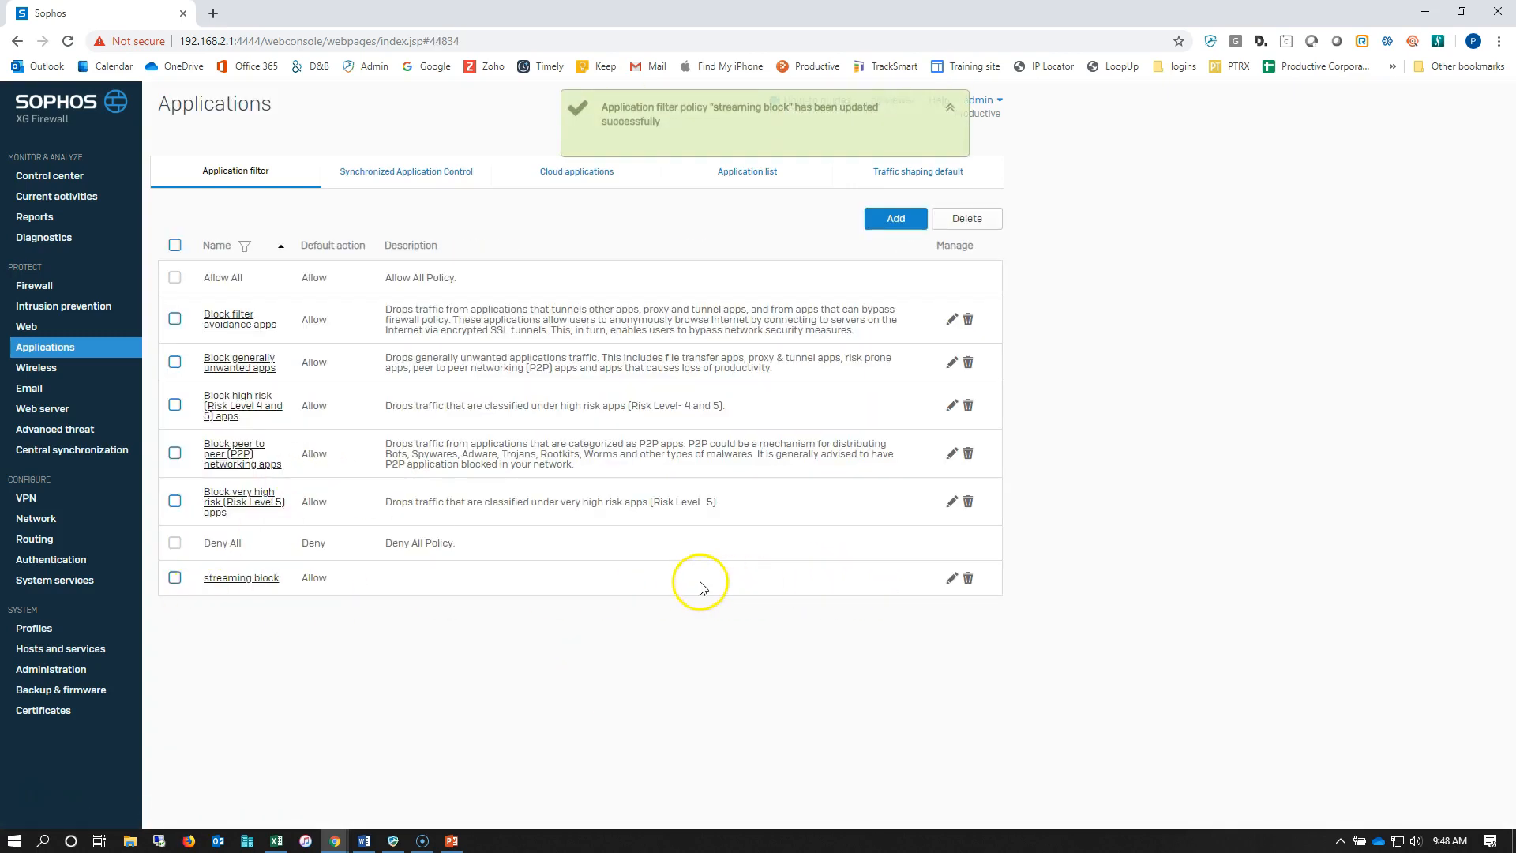
pyautogui.moveTo(102, 274)
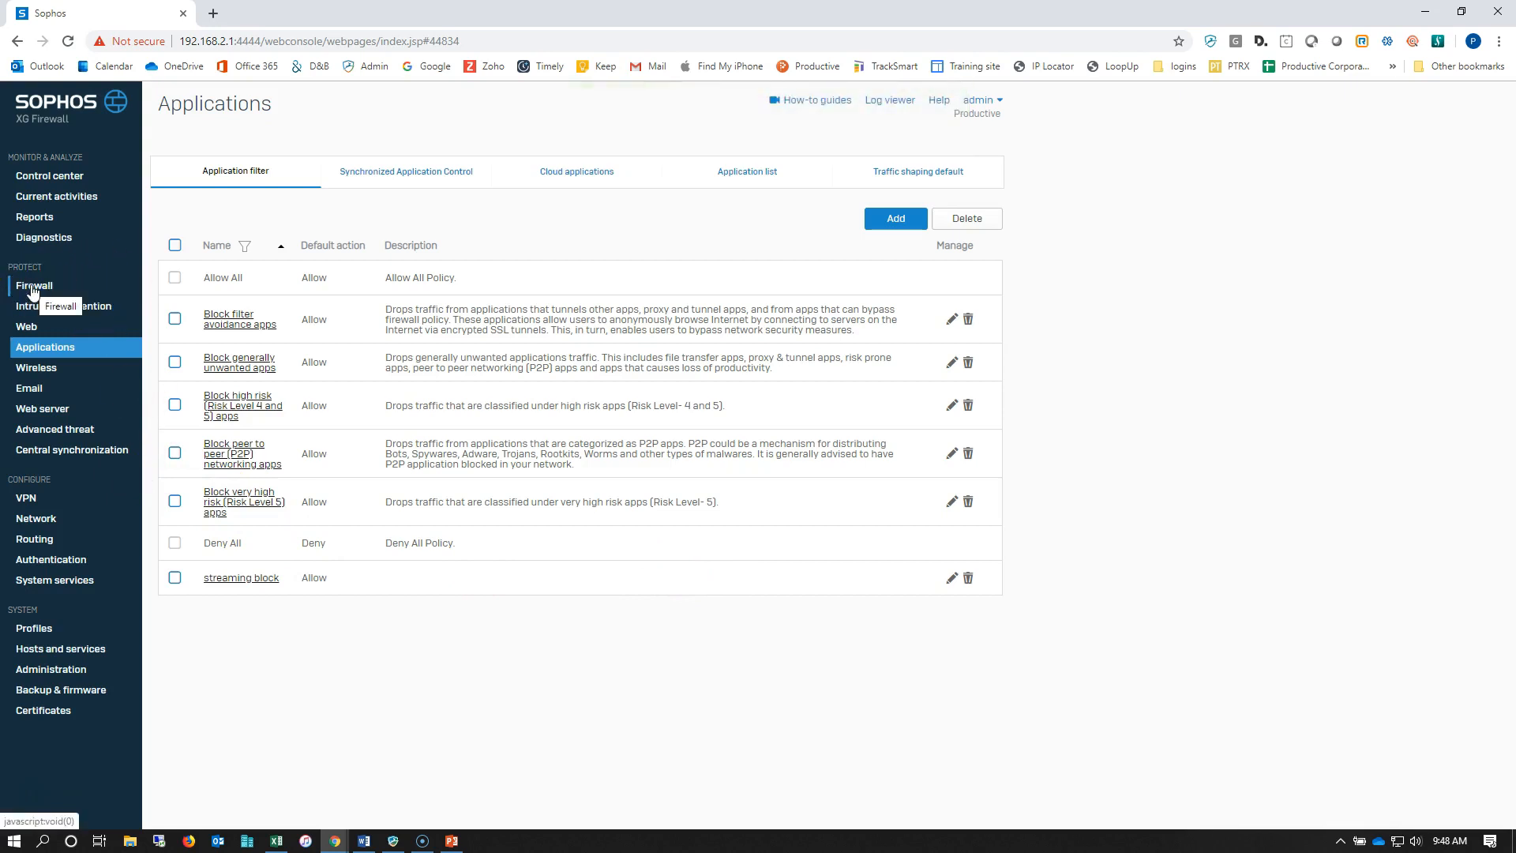
# Start a new User/network firewall rule from the Firewall rules list.
pyautogui.click(34, 285)
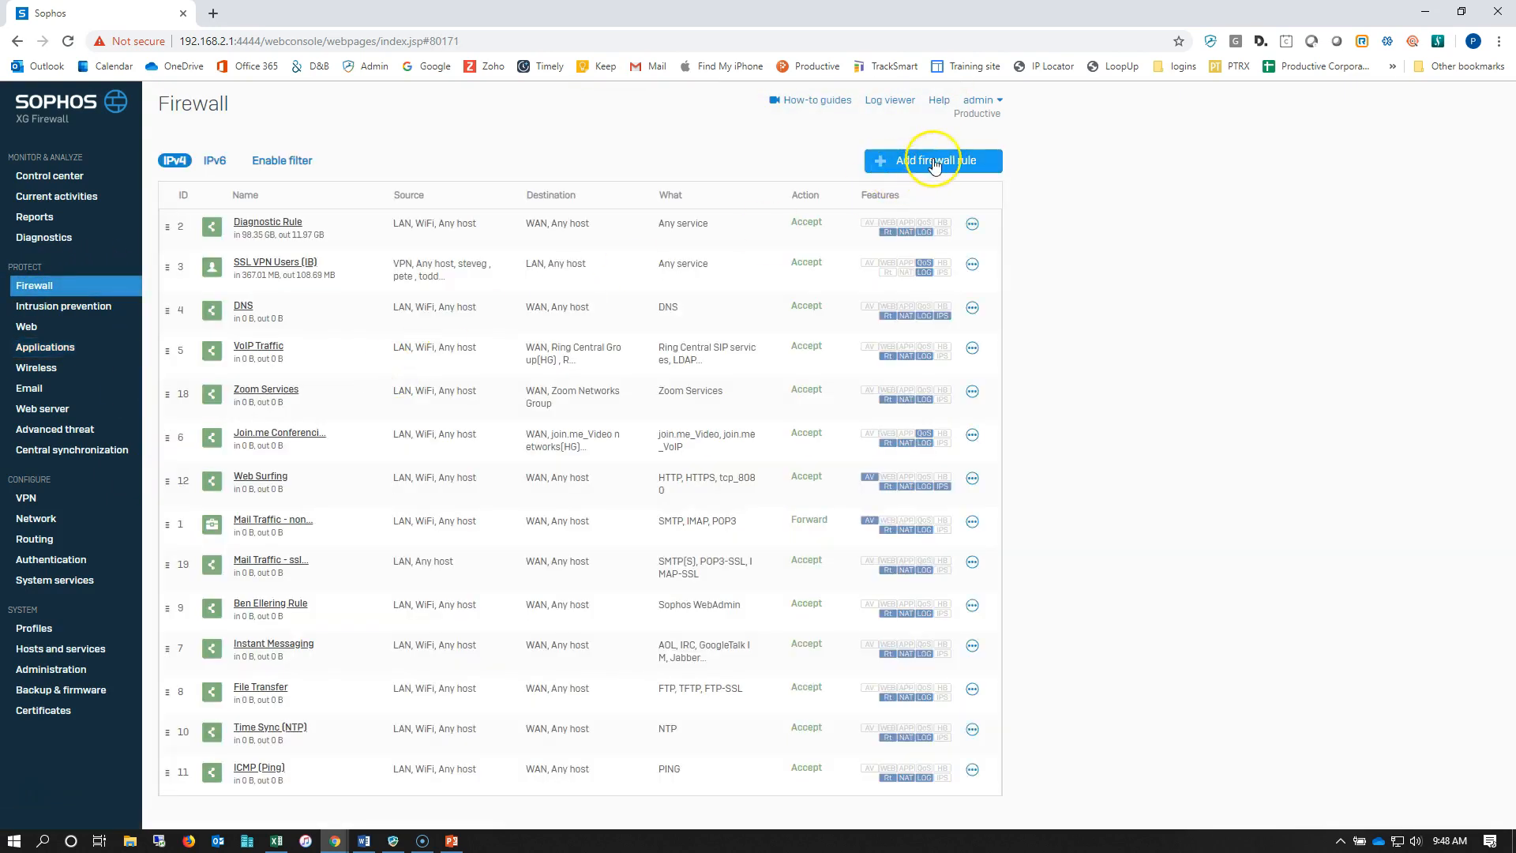
pyautogui.click(931, 160)
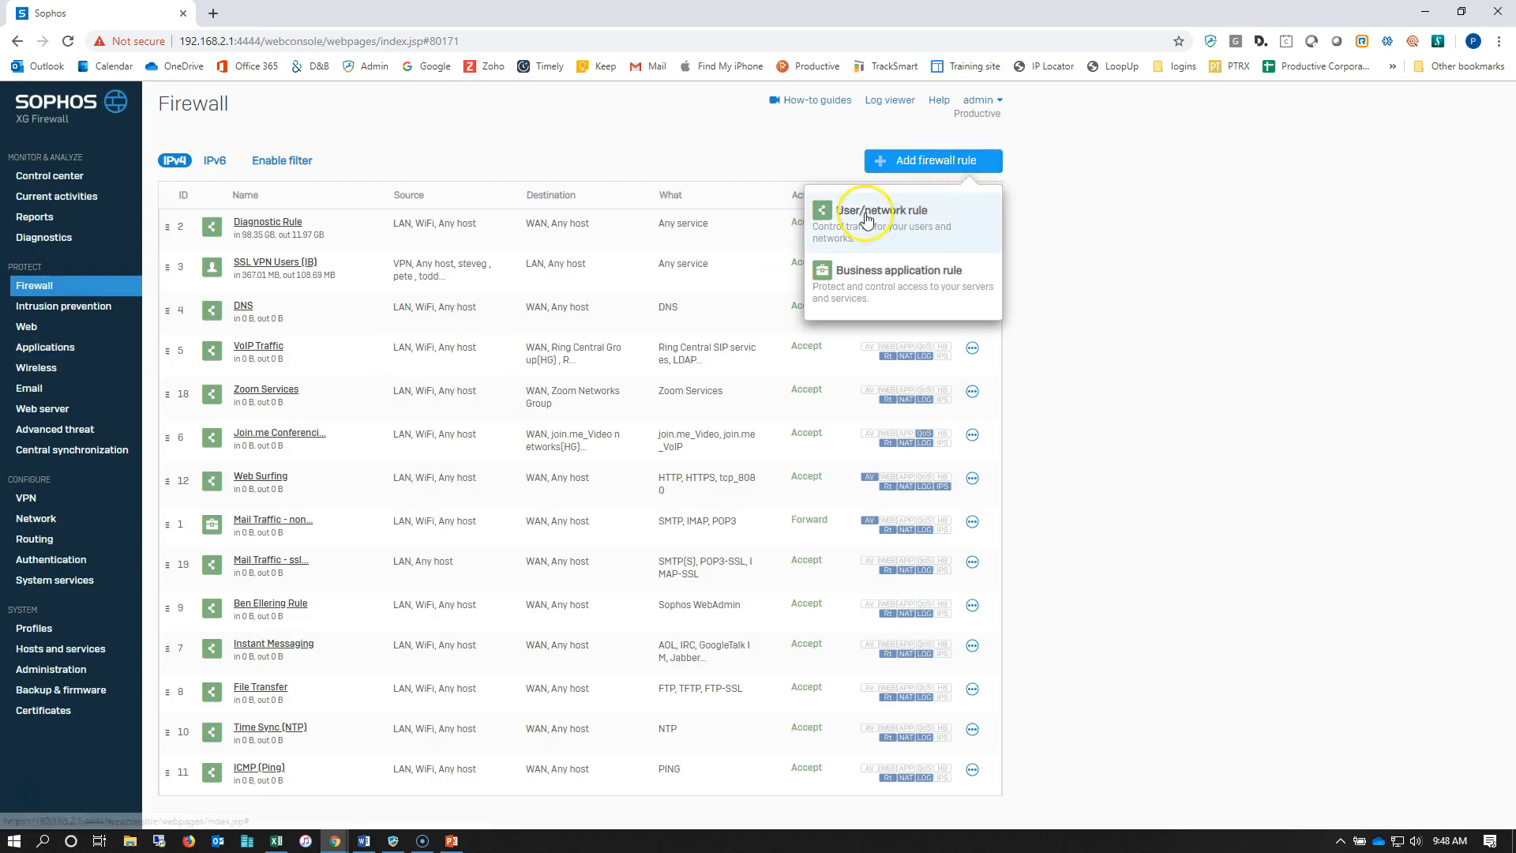
pyautogui.click(882, 210)
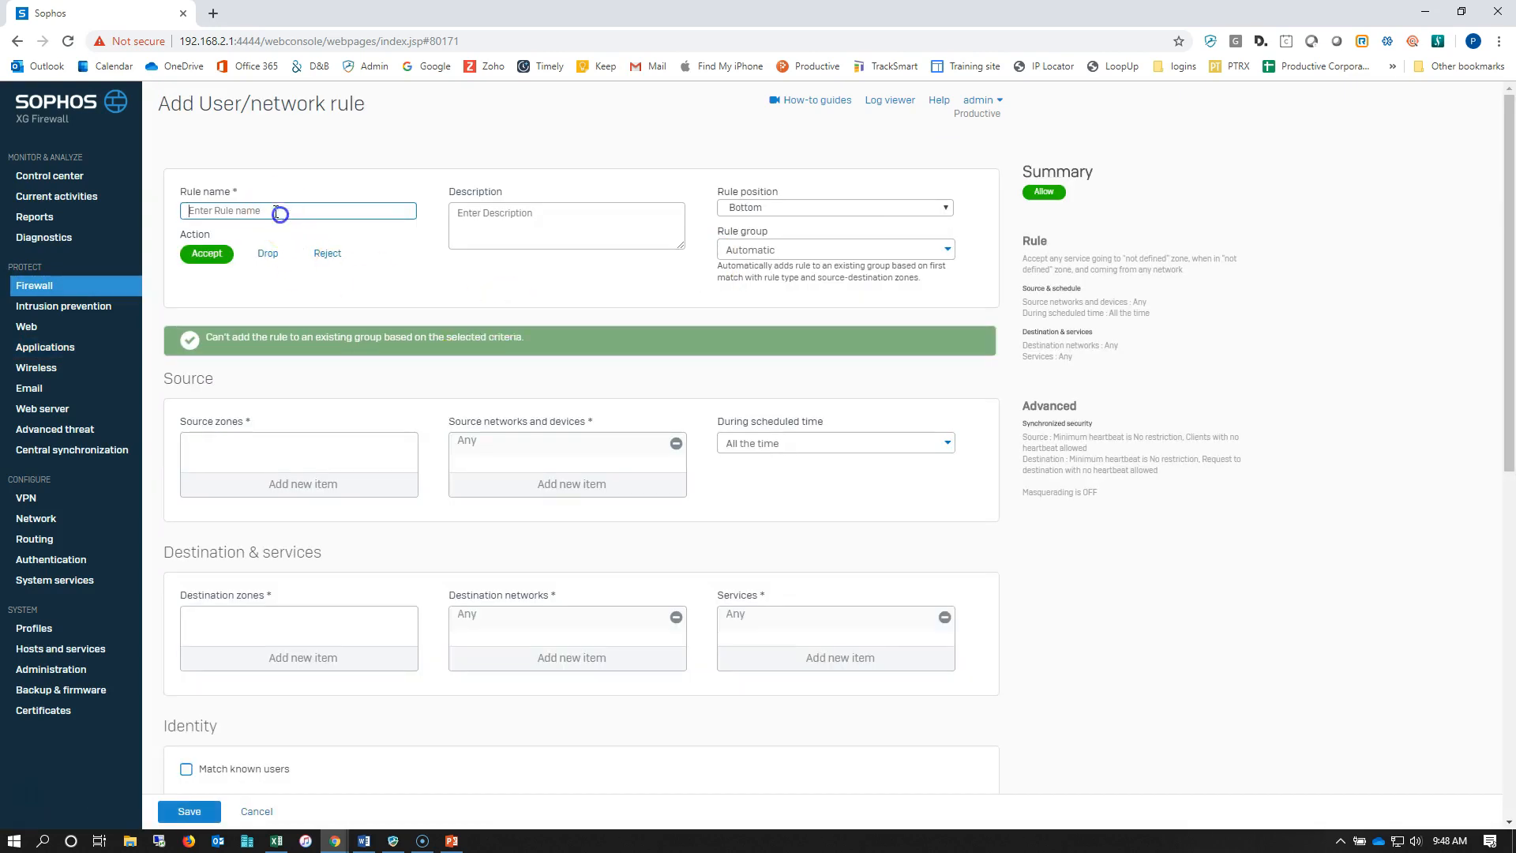
# Name the rule 'block streaming' with source zones LAN and WiFi and destination zone WAN.
pyautogui.write('block streaming')
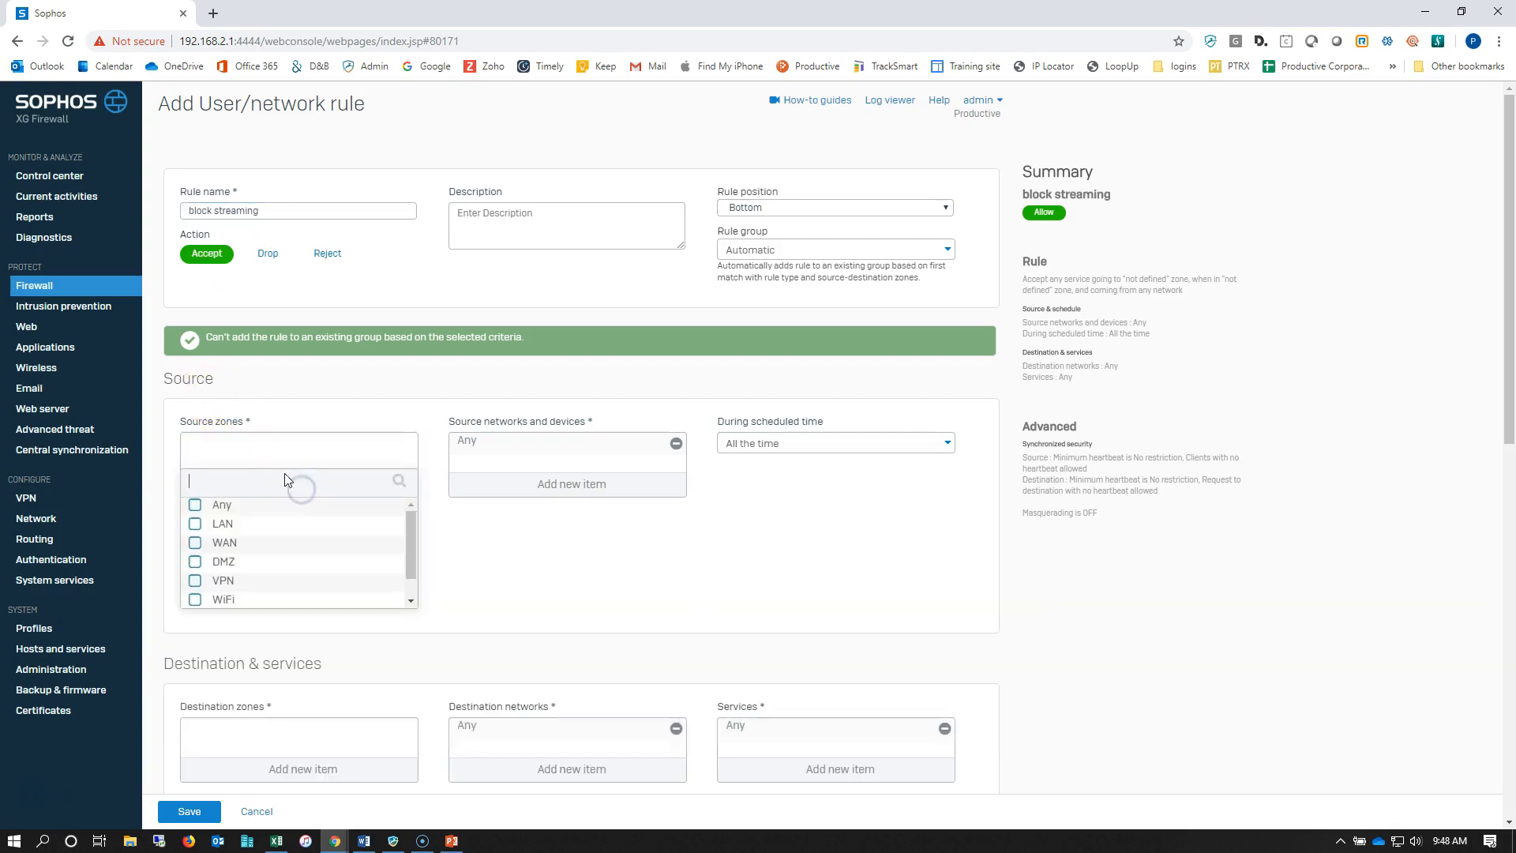
pyautogui.click(194, 523)
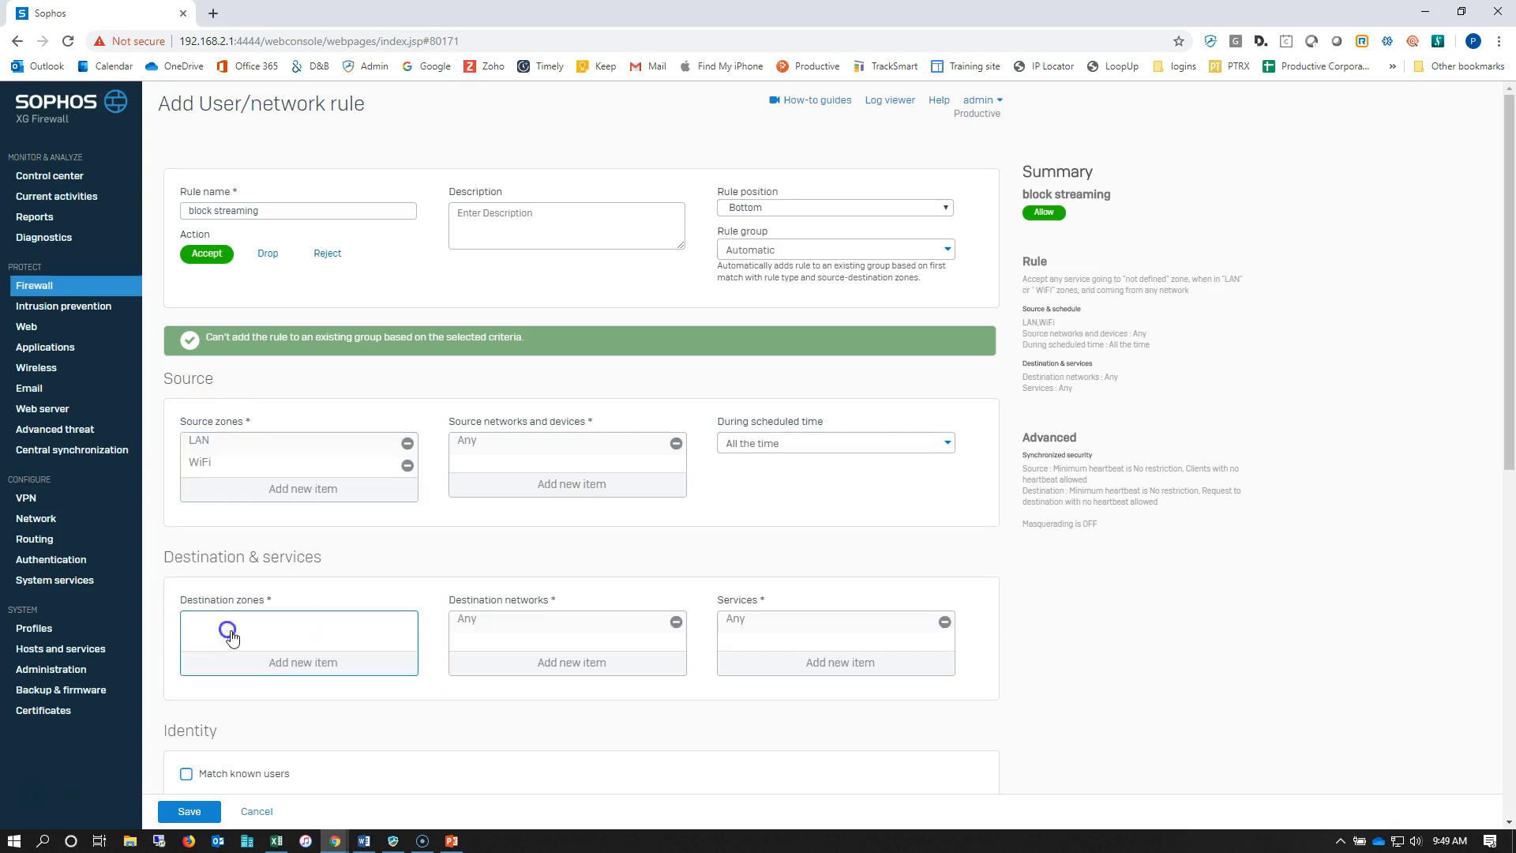
pyautogui.click(298, 638)
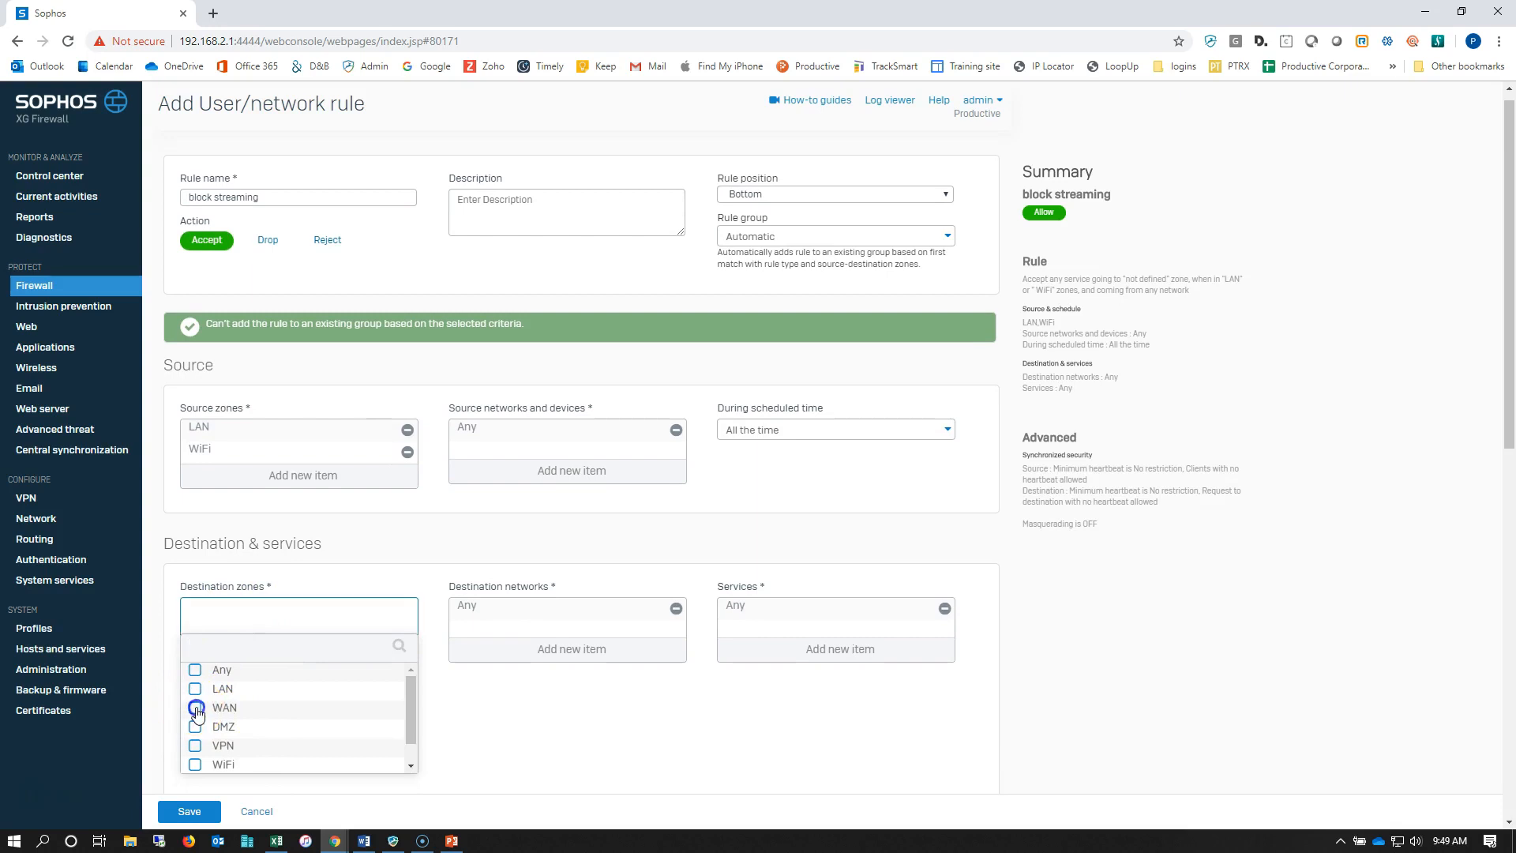
pyautogui.click(194, 707)
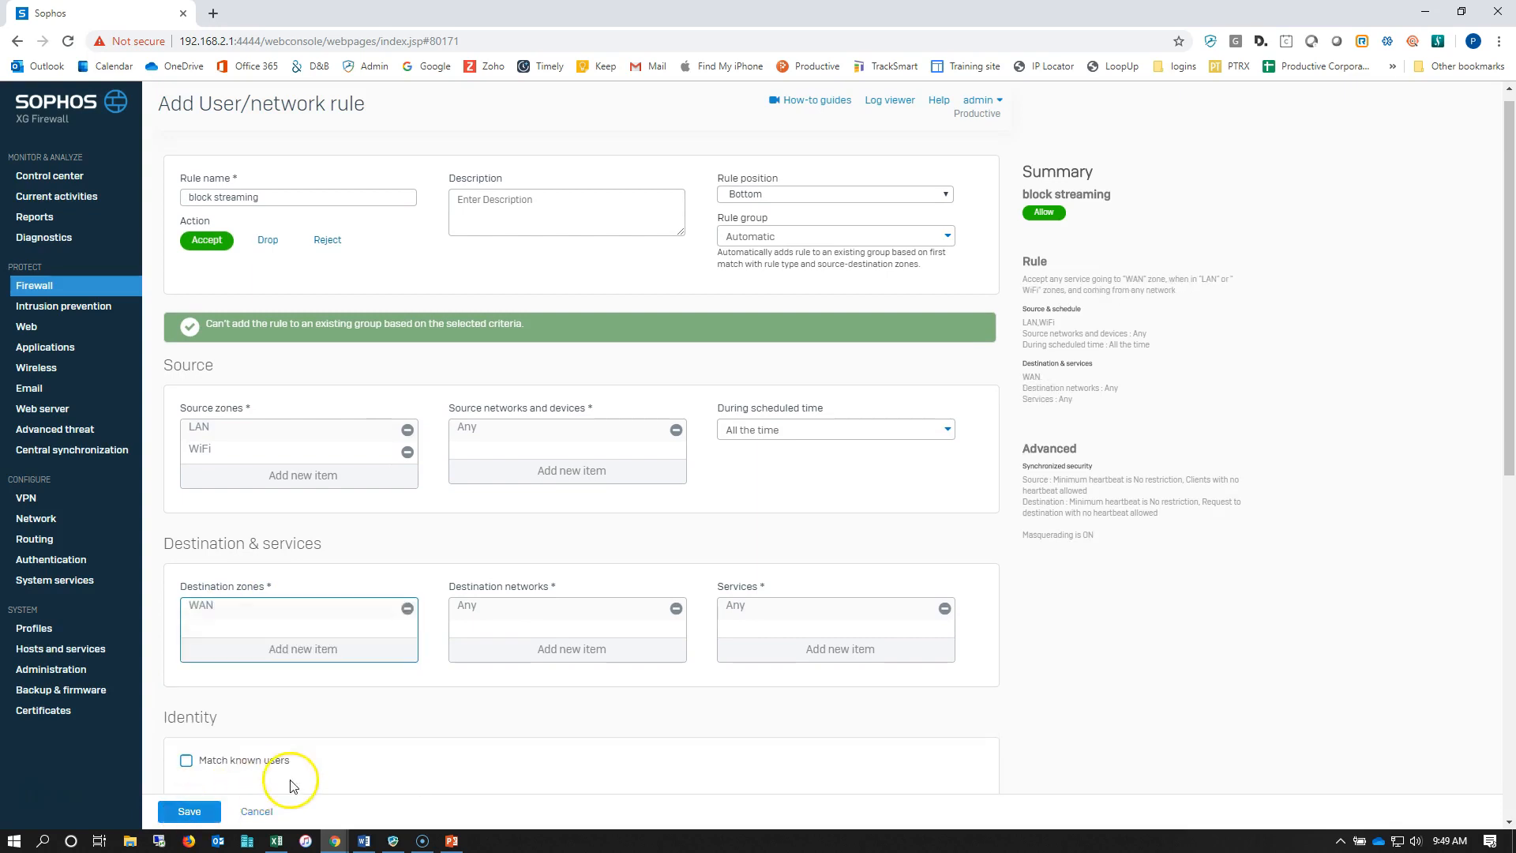
pyautogui.scroll(-3)
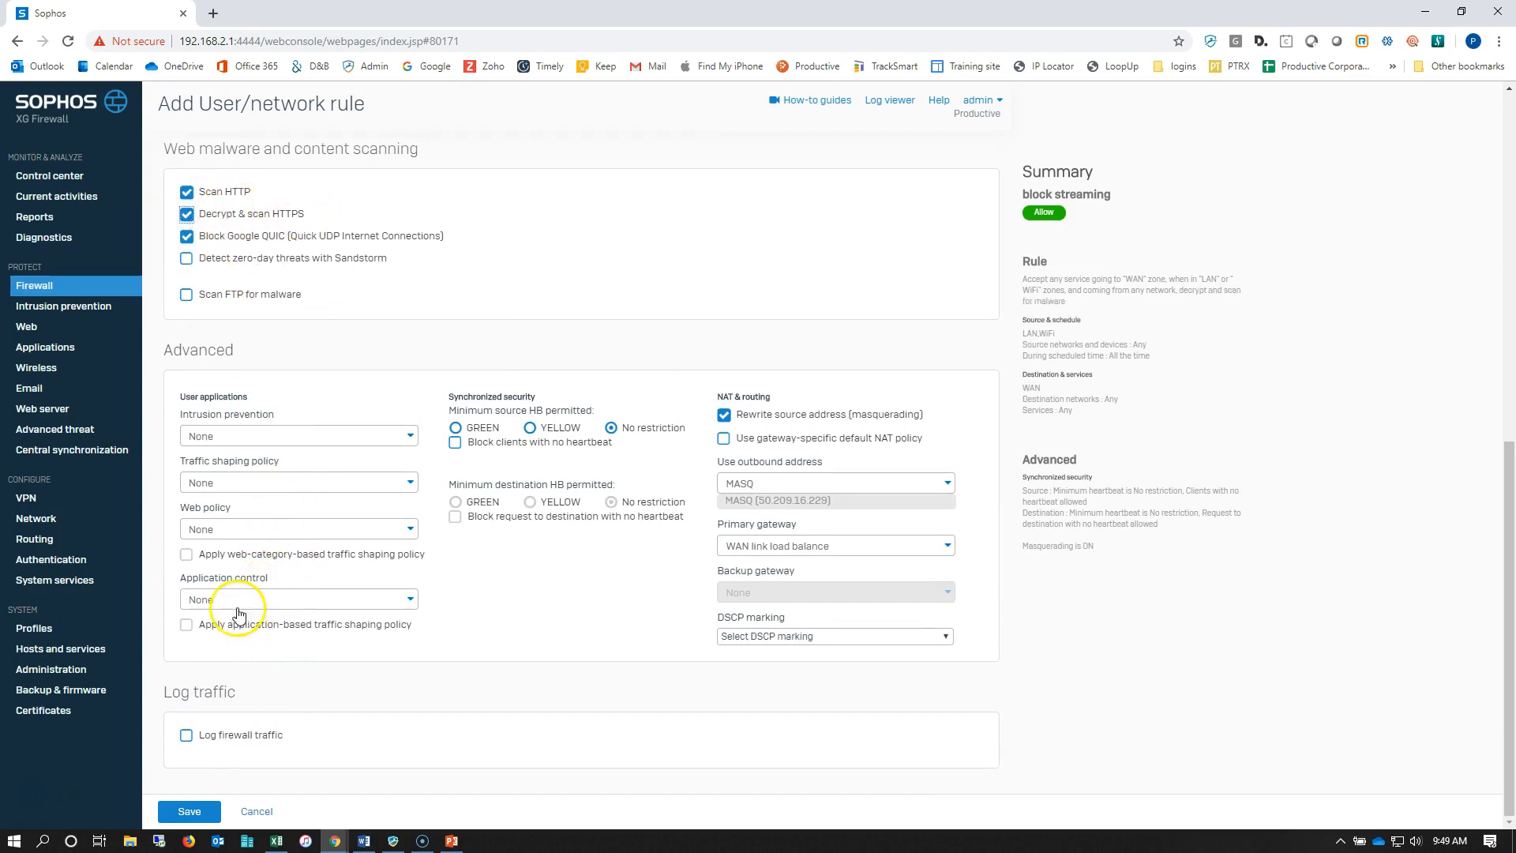
# Set Application control to 'streaming block' and save the block streaming rule.
pyautogui.click(297, 598)
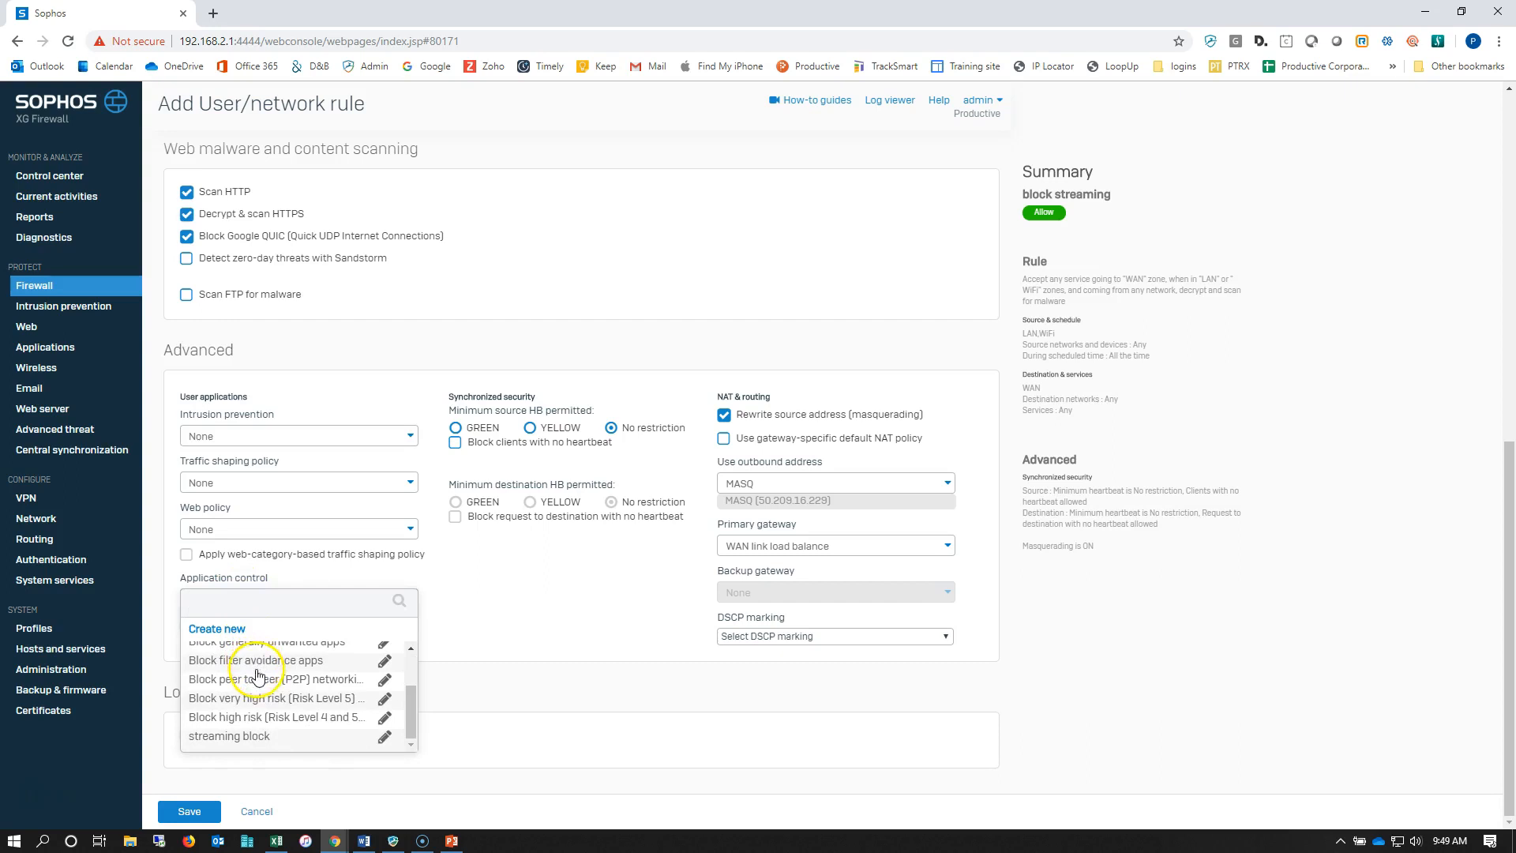
pyautogui.click(229, 736)
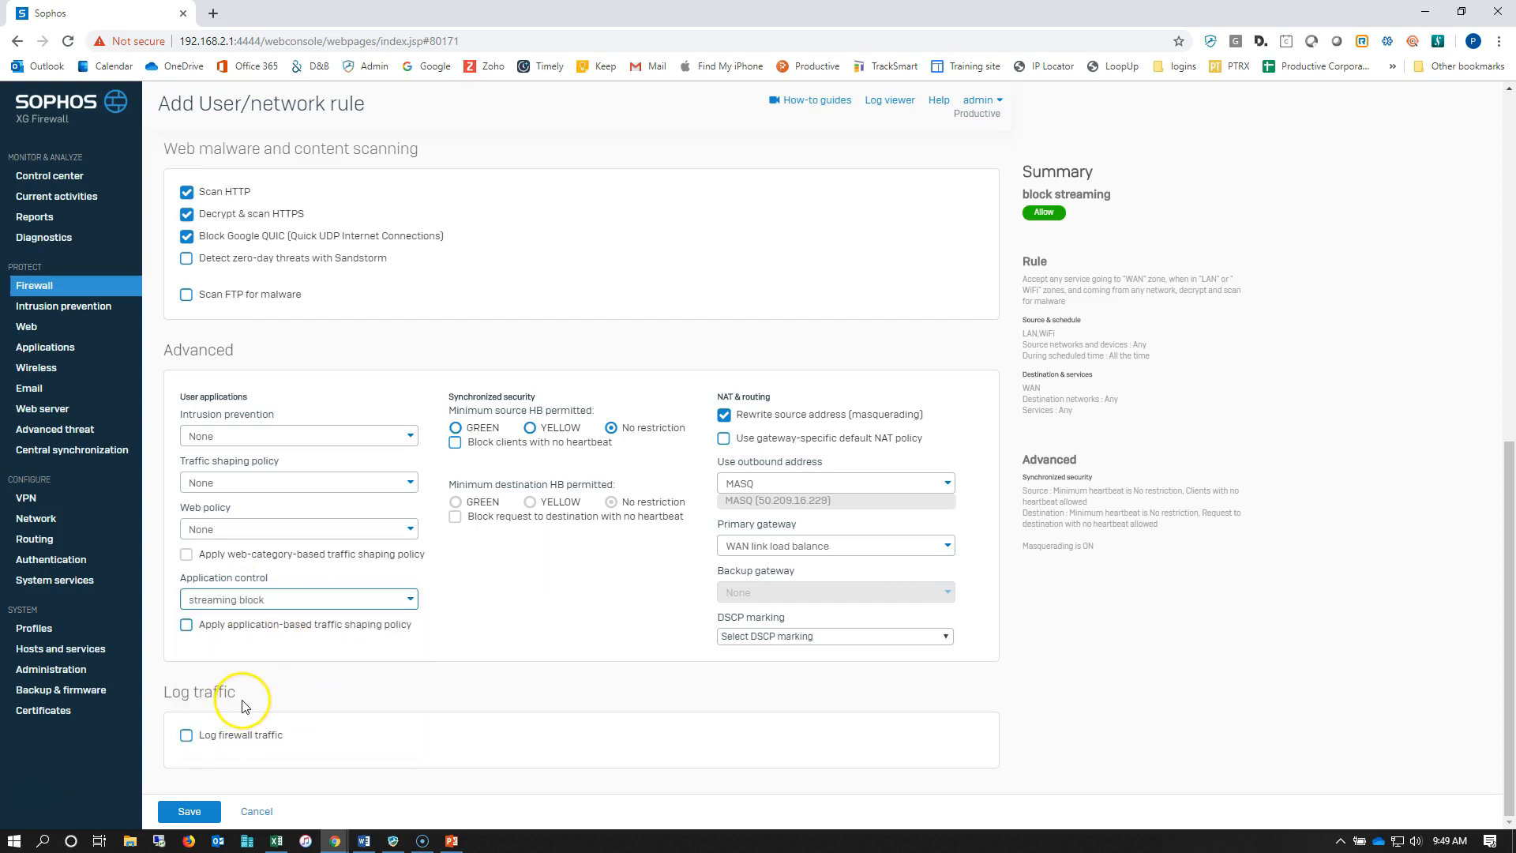
pyautogui.click(190, 810)
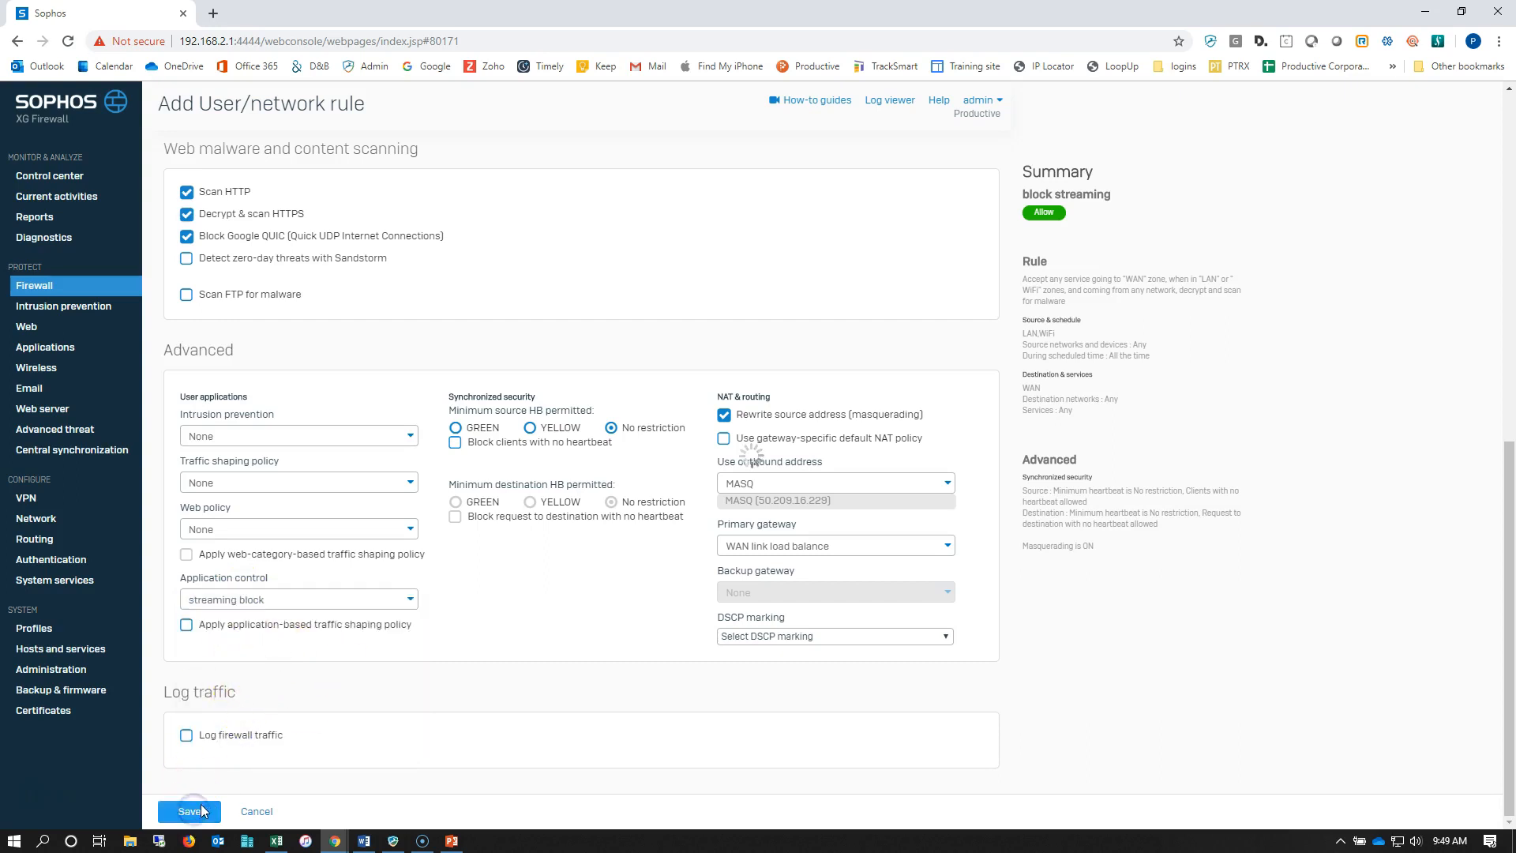
pyautogui.click(189, 810)
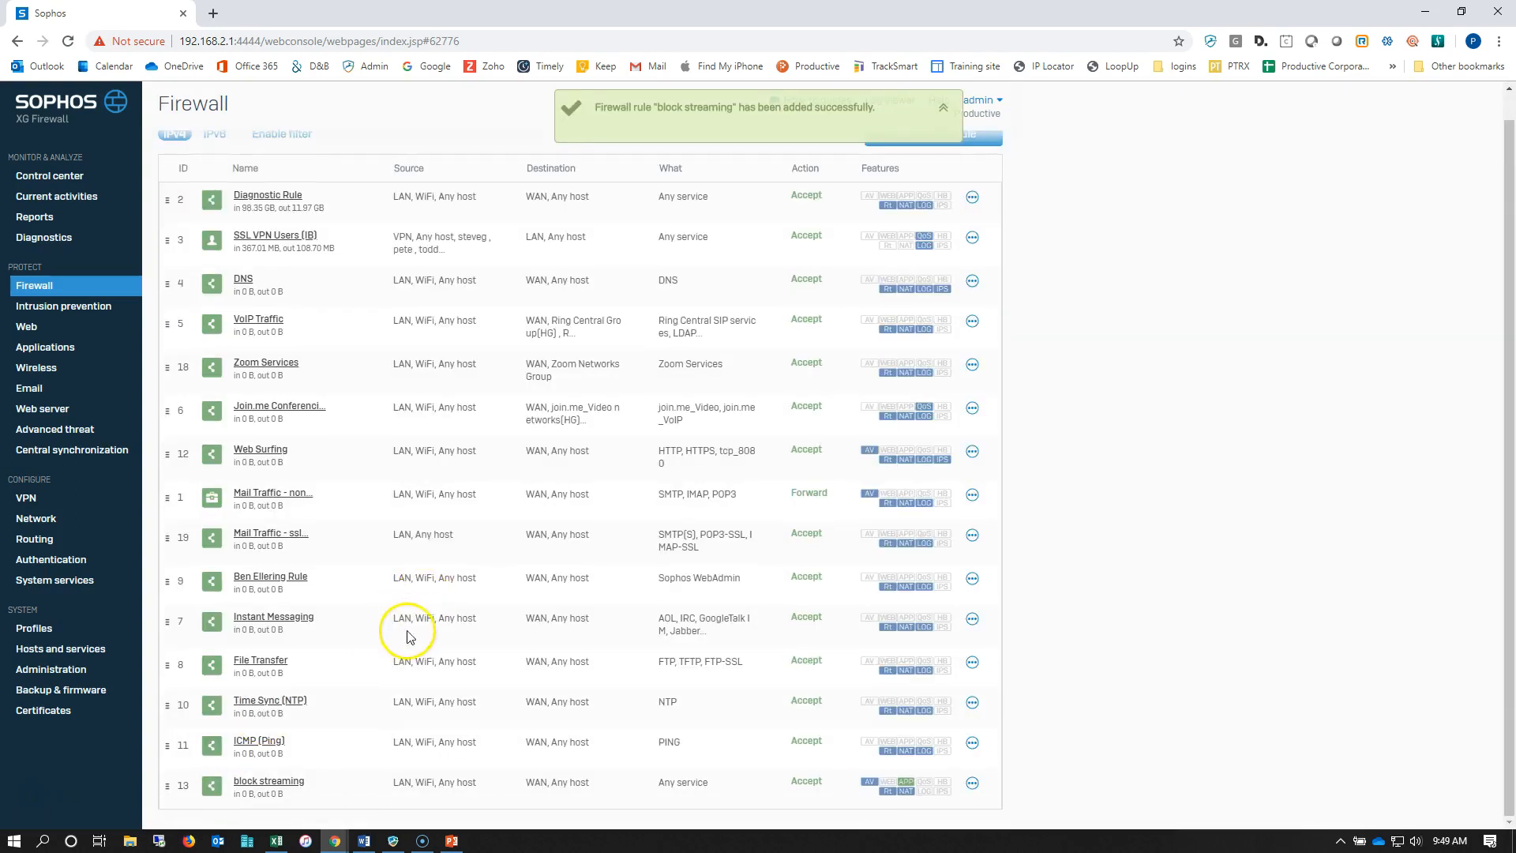
pyautogui.moveTo(716, 805)
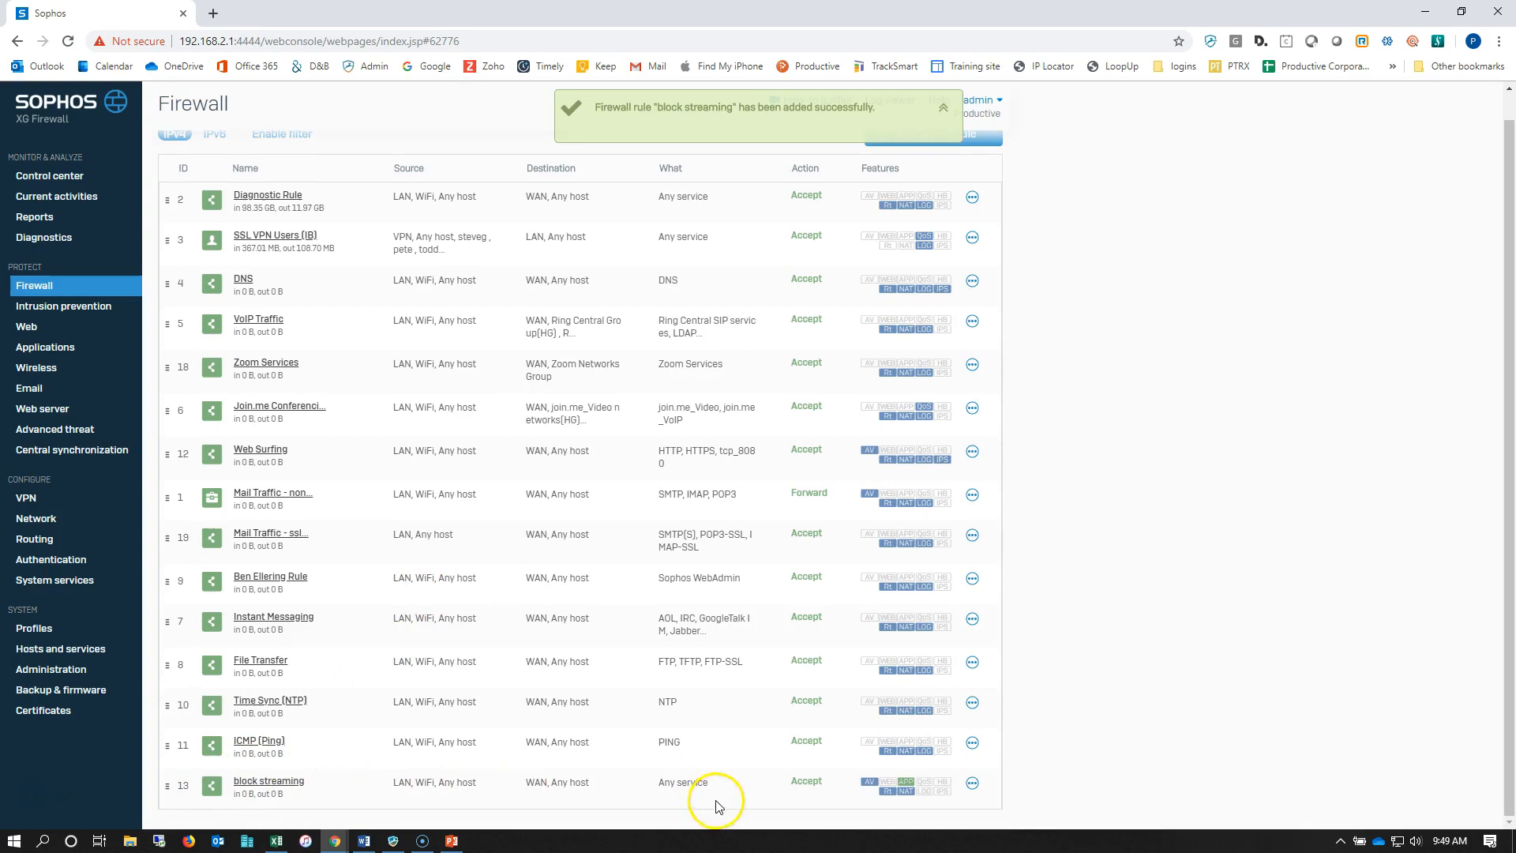